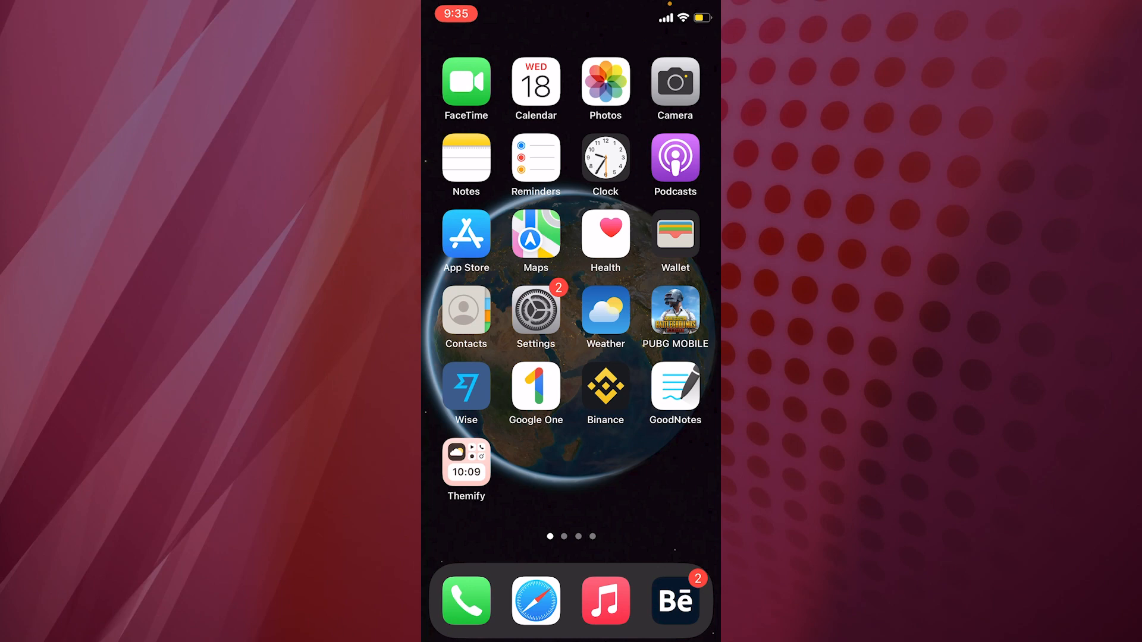
Launch Themify, create an account with Sign in with Apple, and reach onboarding.
{"action": "left_click", "coordinate": [466, 461]}
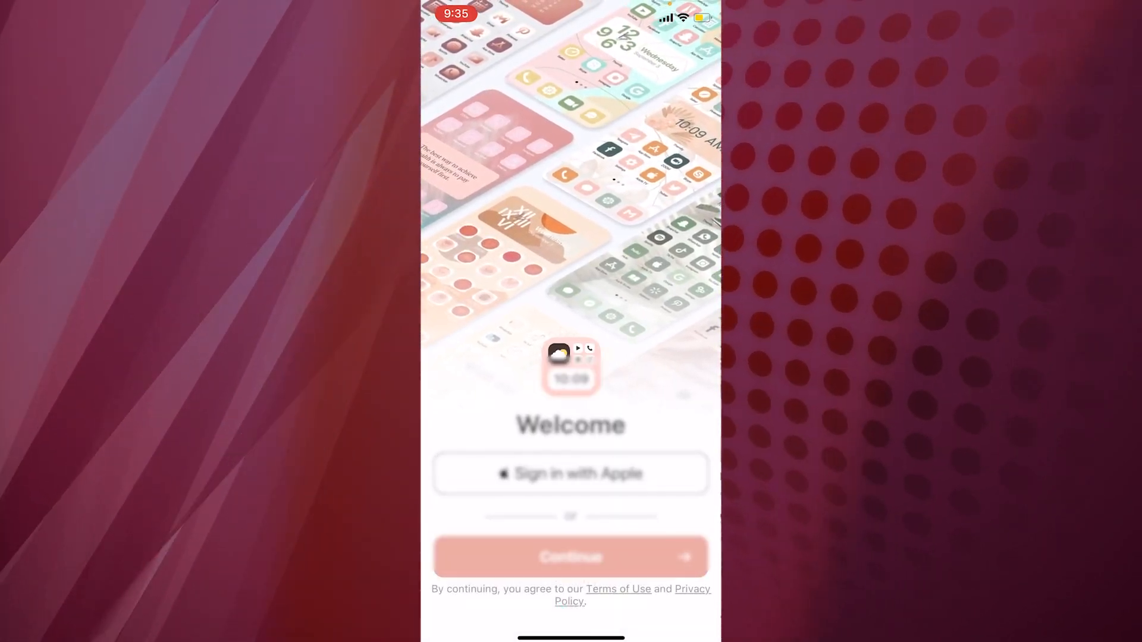
{"action": "left_click", "coordinate": [570, 473]}
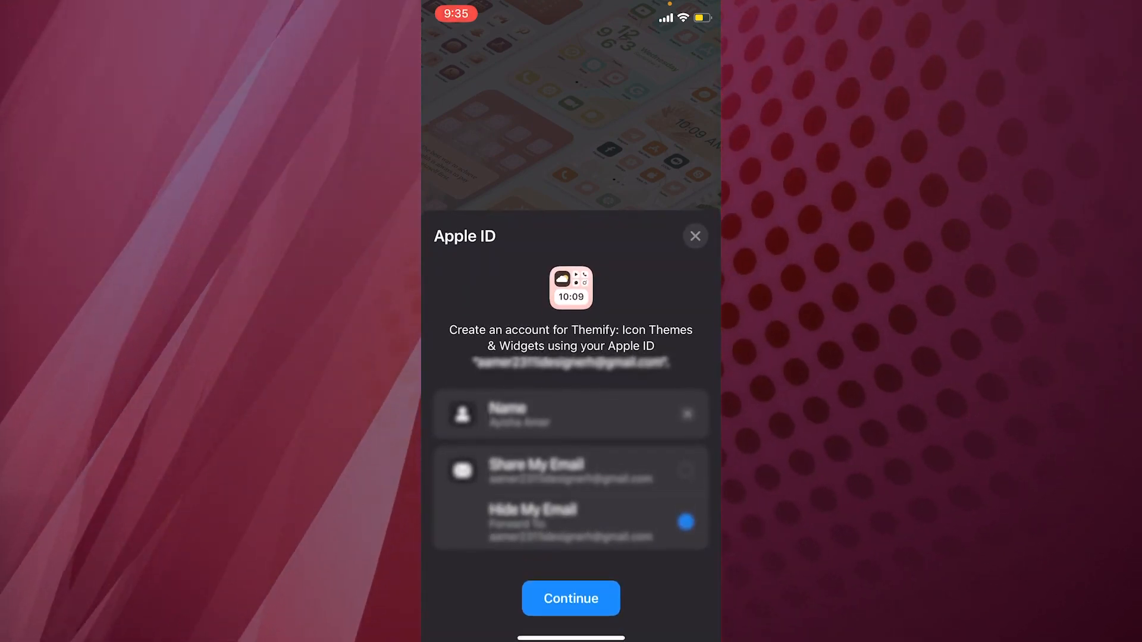
{"action": "left_click", "coordinate": [571, 598]}
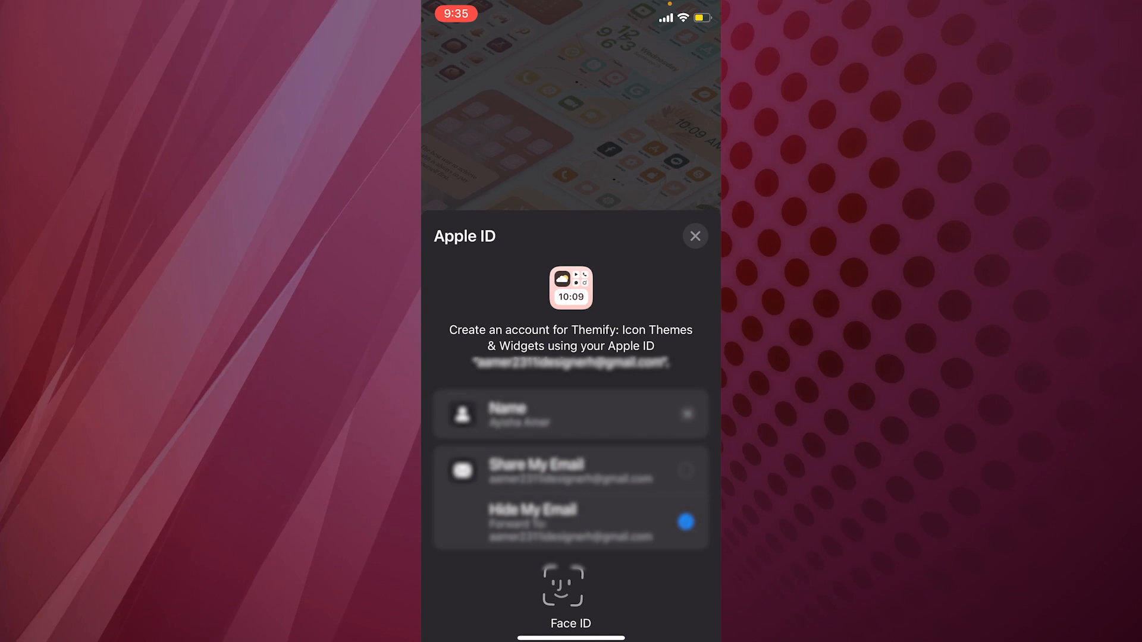
{"action": "left_click", "coordinate": [571, 585]}
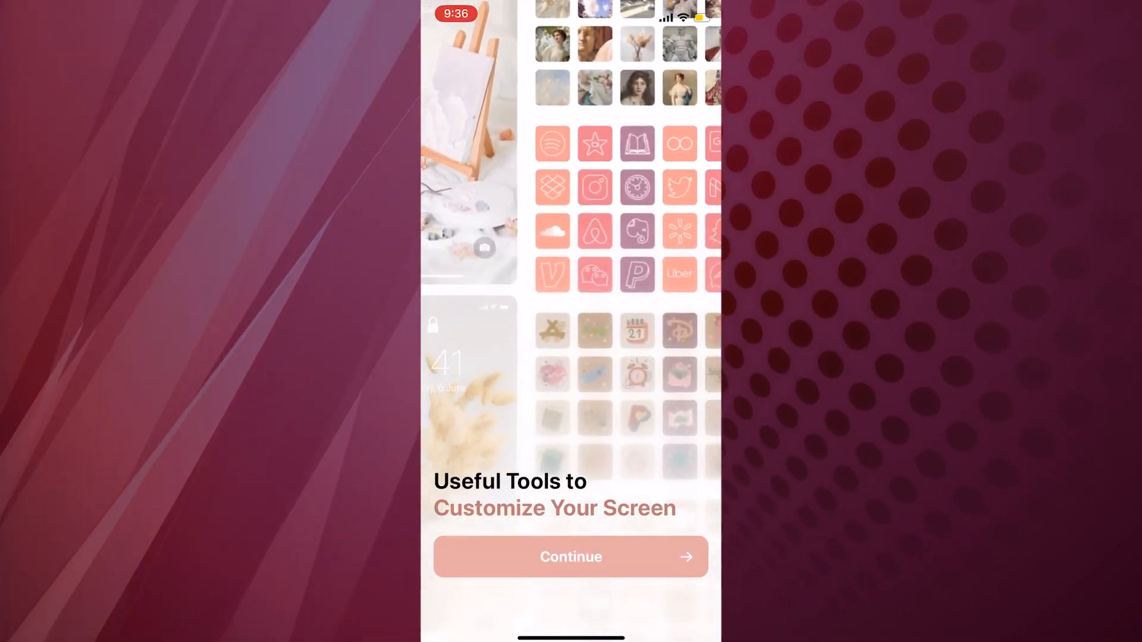
Pick Neon and Aesthetic as interests and answer the notifications permission prompt.
{"action": "left_click", "coordinate": [571, 557]}
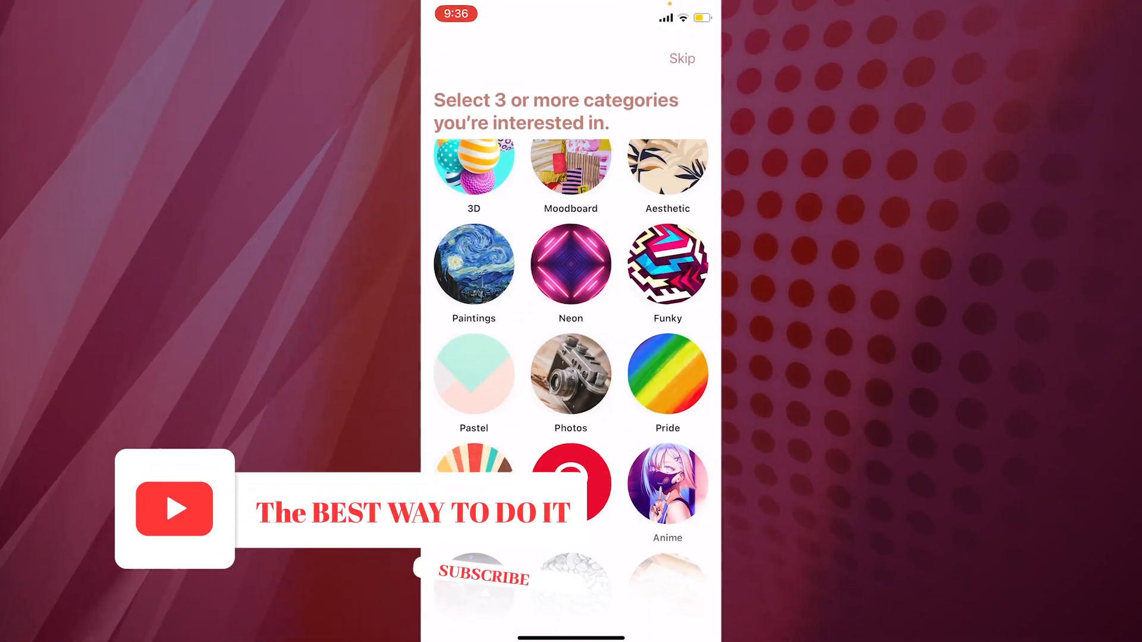
{"action": "scroll", "scroll_direction": "down", "scroll_amount": 3}
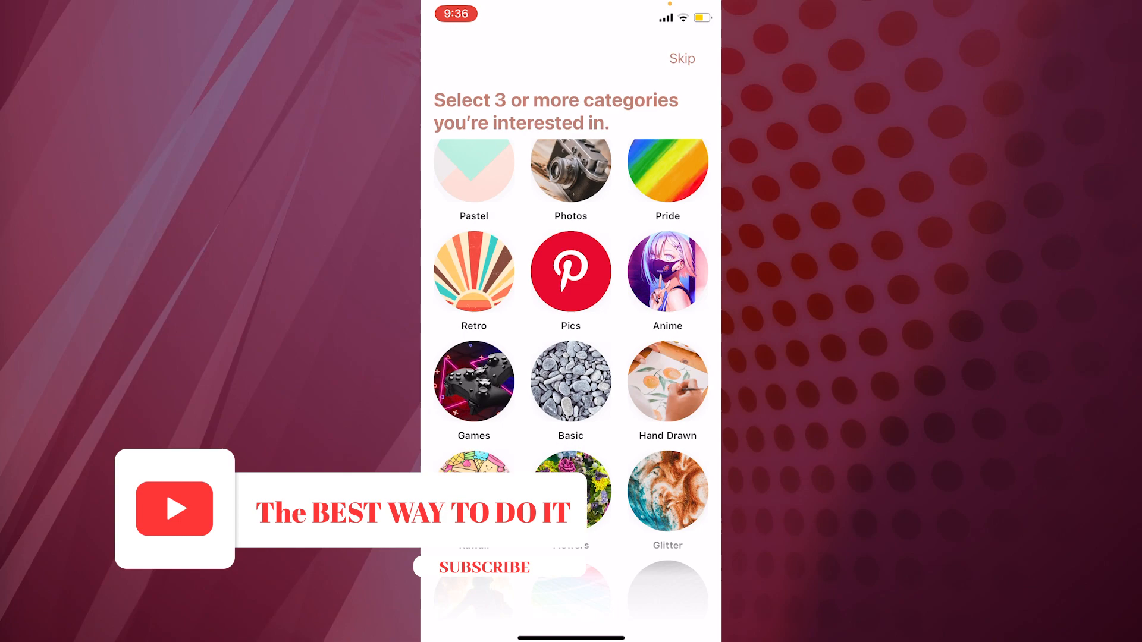
{"action": "scroll", "scroll_direction": "down", "scroll_amount": 3}
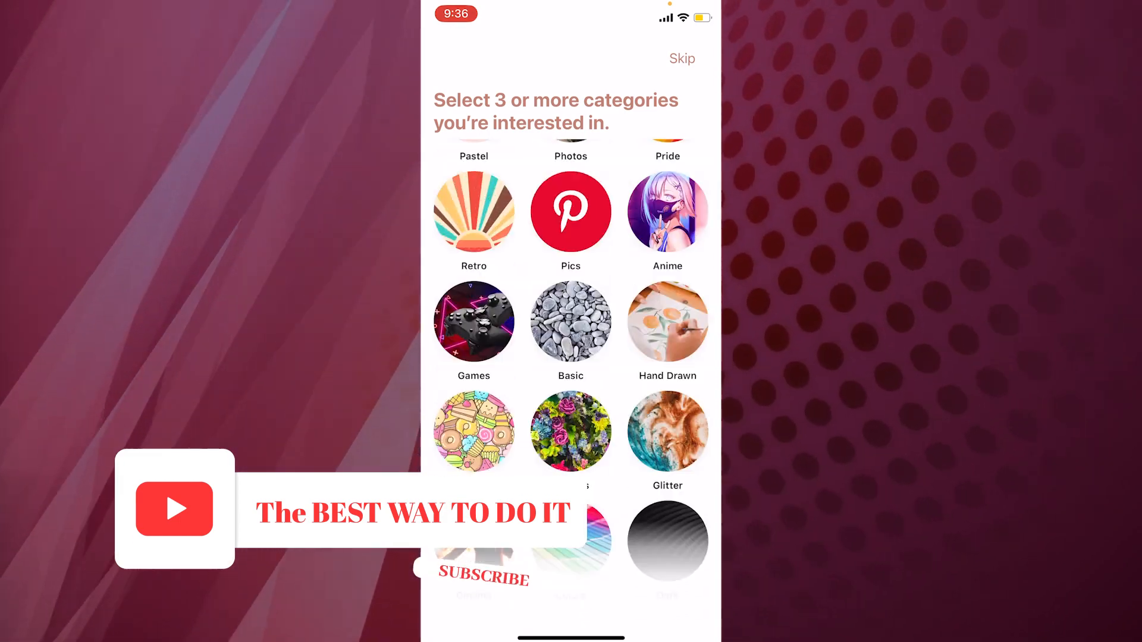
{"action": "scroll", "scroll_direction": "down", "scroll_amount": 3}
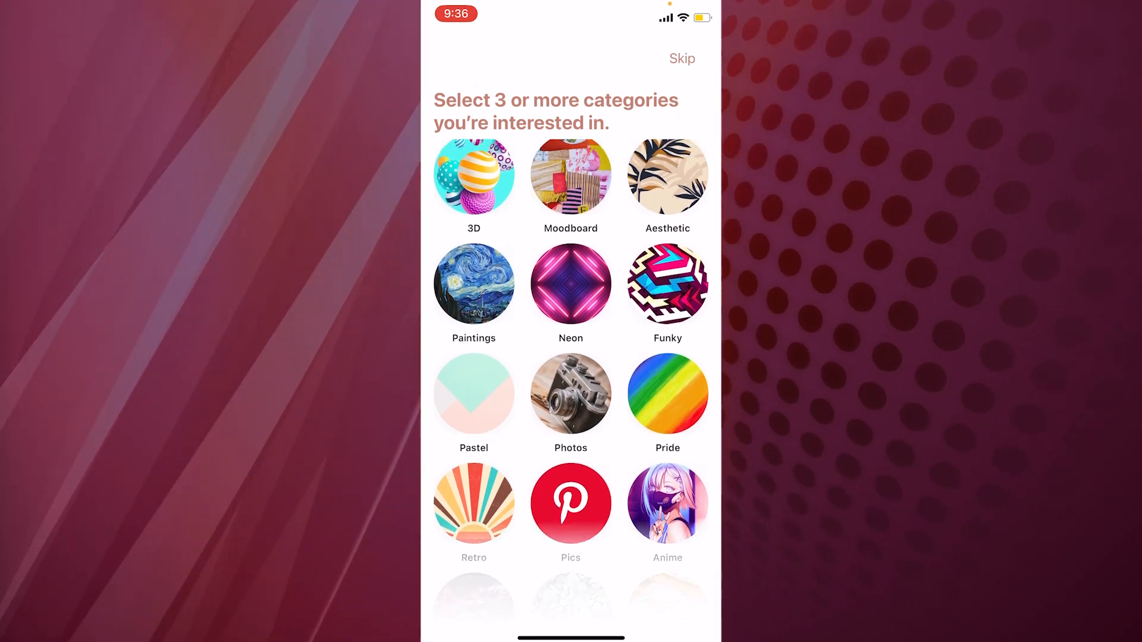
{"action": "left_click", "coordinate": [571, 284]}
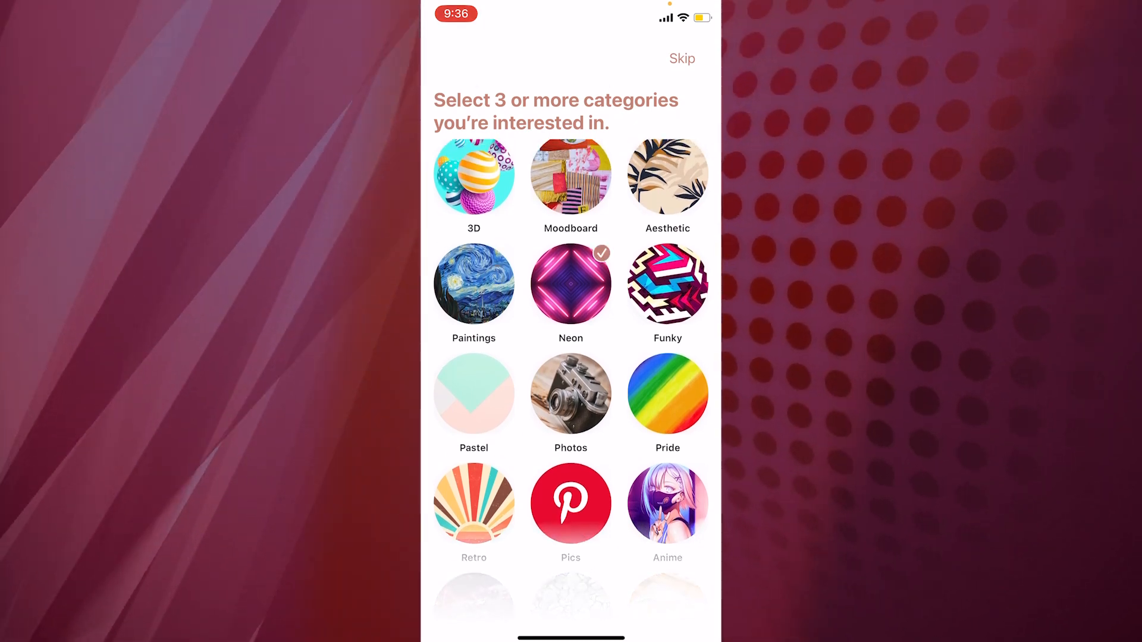
{"action": "left_click", "coordinate": [666, 175]}
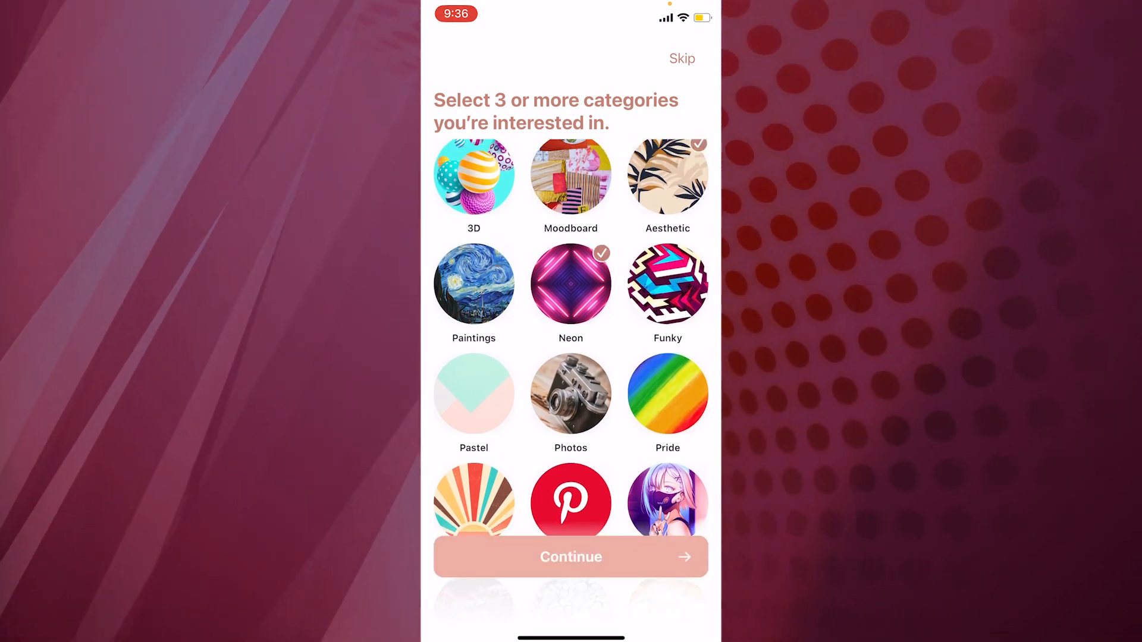
{"action": "left_click", "coordinate": [571, 557]}
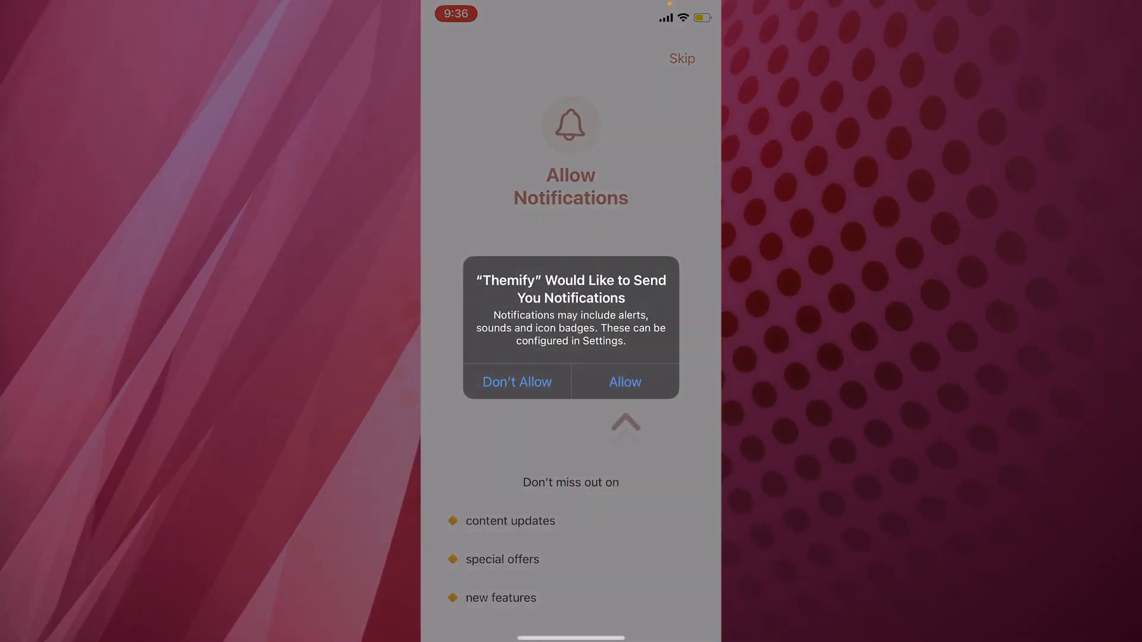
{"action": "left_click", "coordinate": [623, 382]}
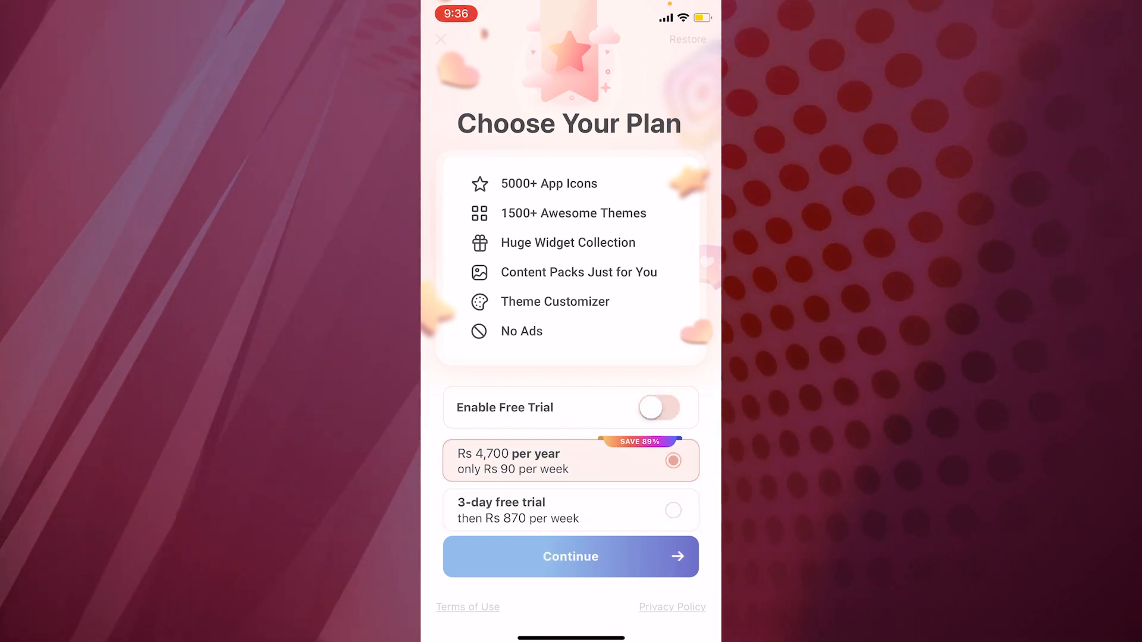
Subscribe to the 3-day free trial, authorising with the Apple ID password.
{"action": "left_click", "coordinate": [658, 407]}
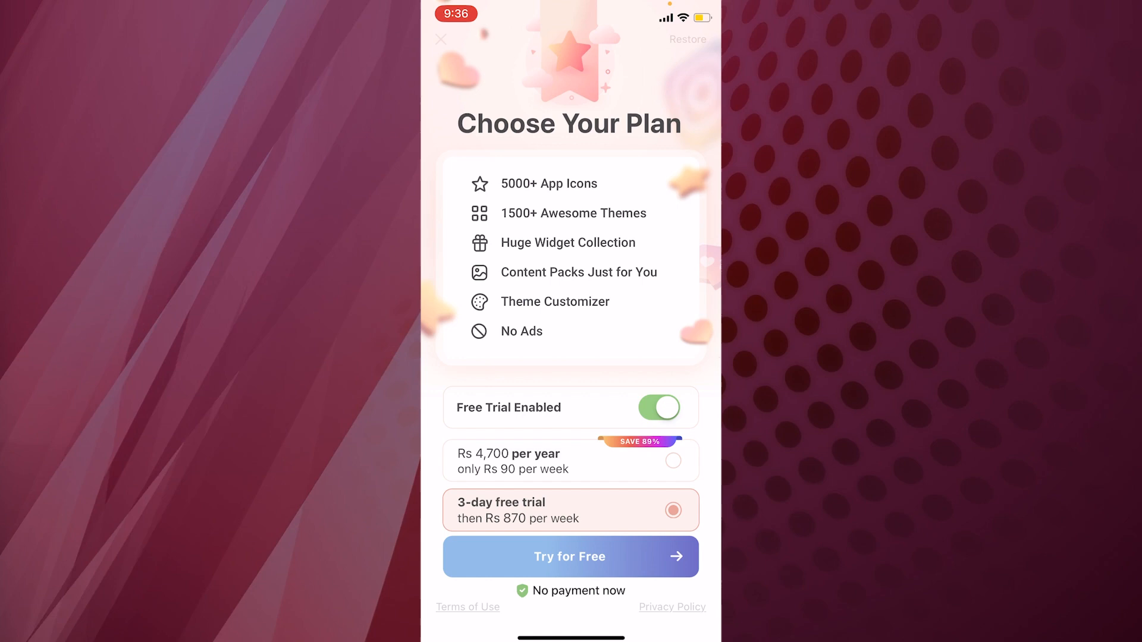
{"action": "left_click", "coordinate": [570, 556]}
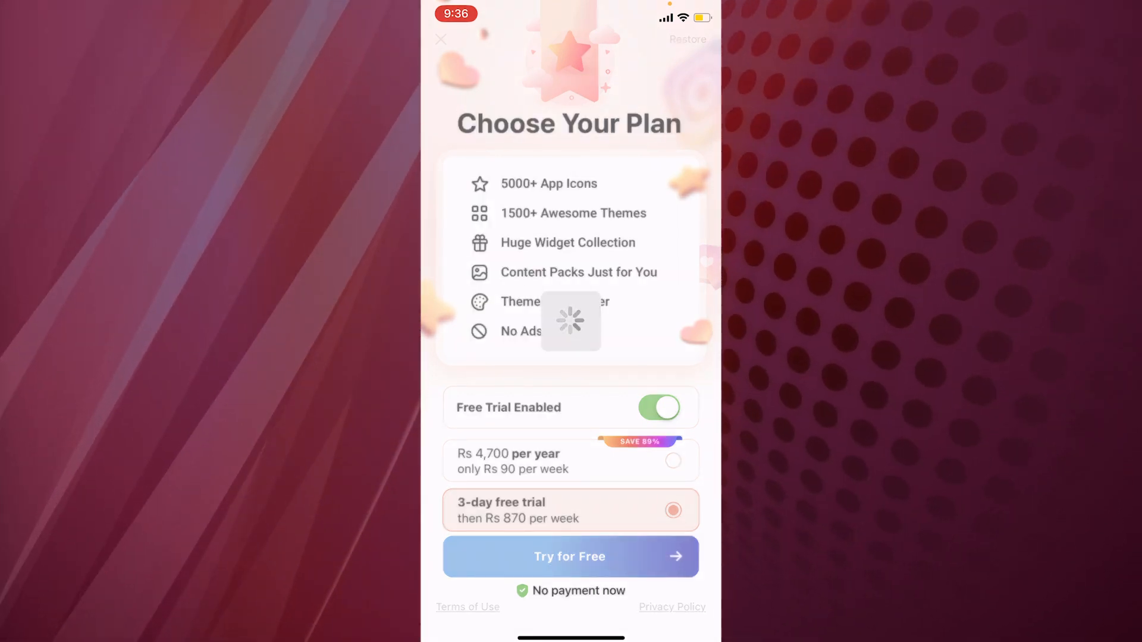
{"action": "left_click", "coordinate": [570, 556]}
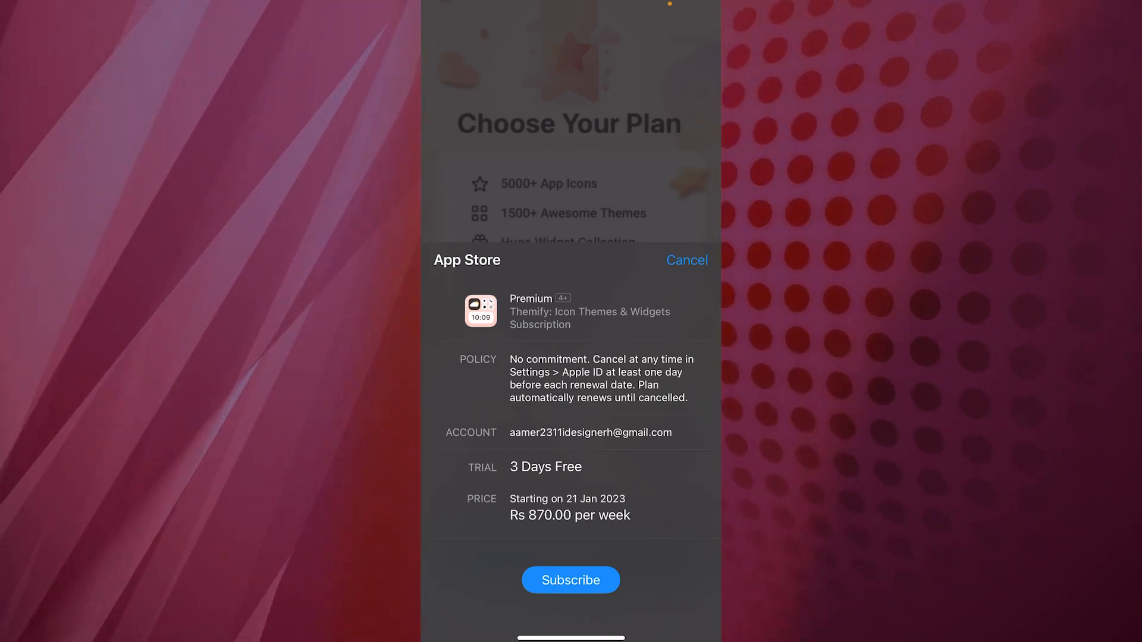
{"action": "left_click", "coordinate": [570, 580]}
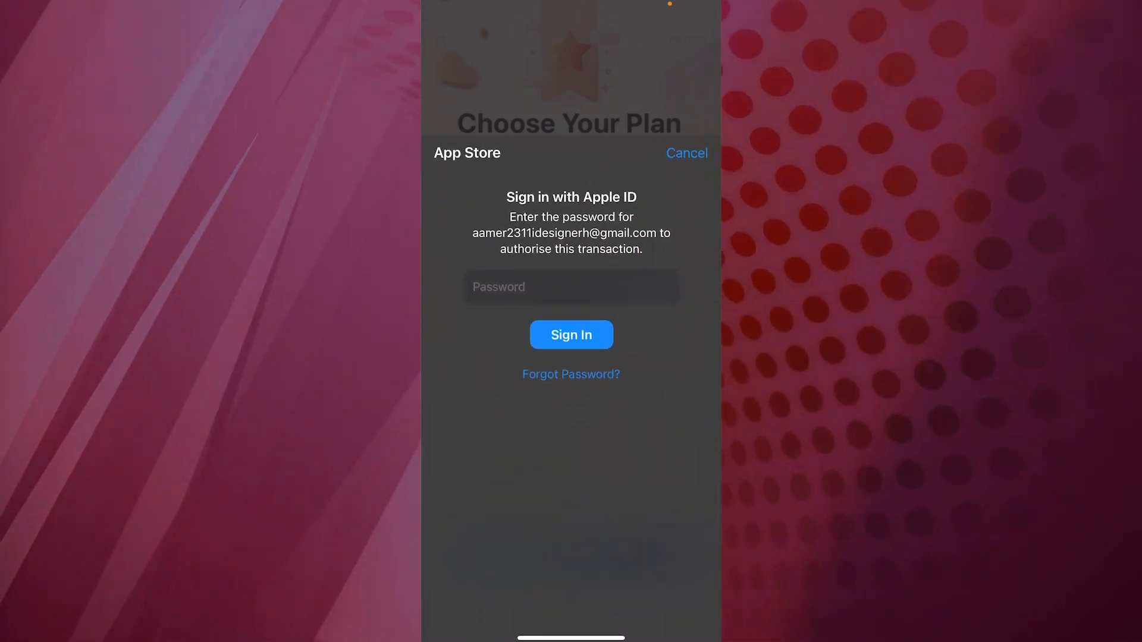
{"action": "left_click", "coordinate": [570, 286]}
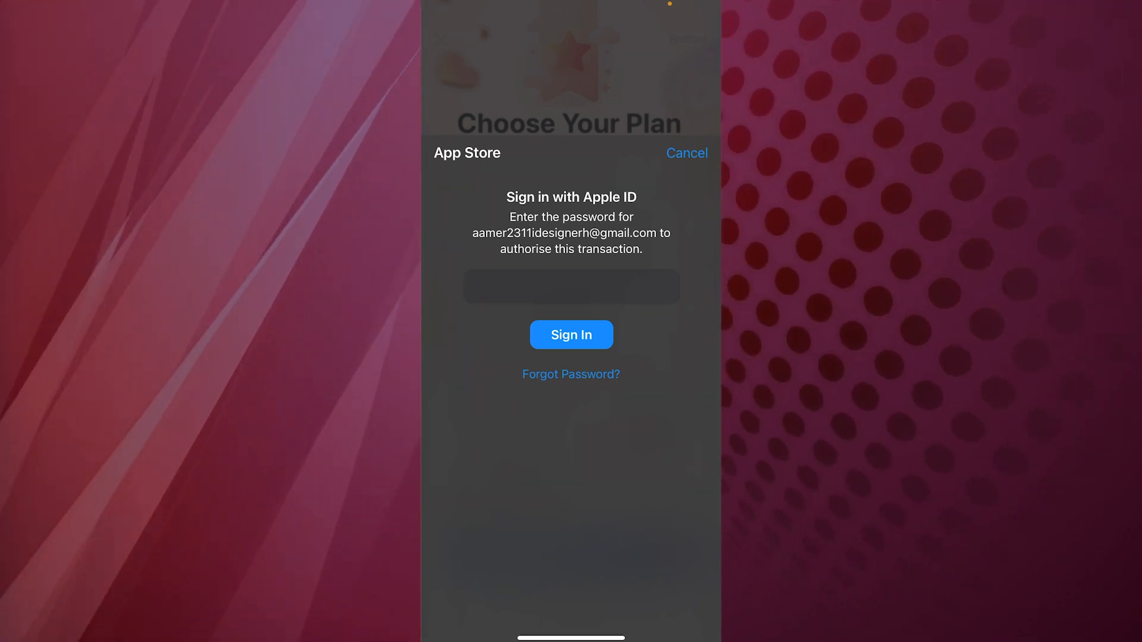
{"action": "left_click", "coordinate": [571, 335]}
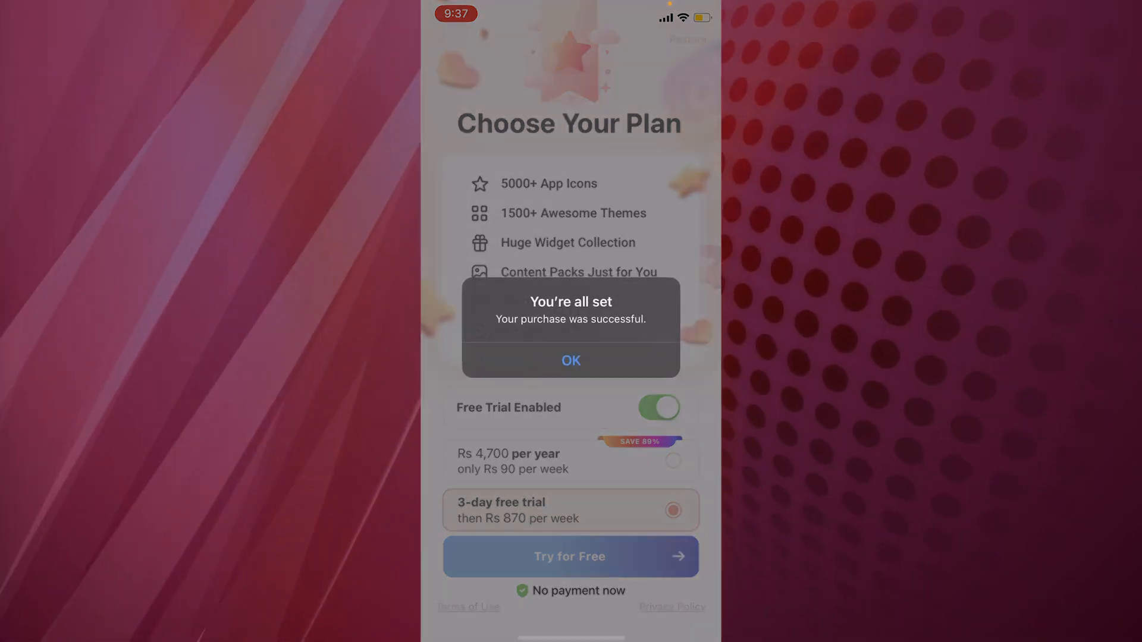
{"action": "left_click", "coordinate": [570, 360]}
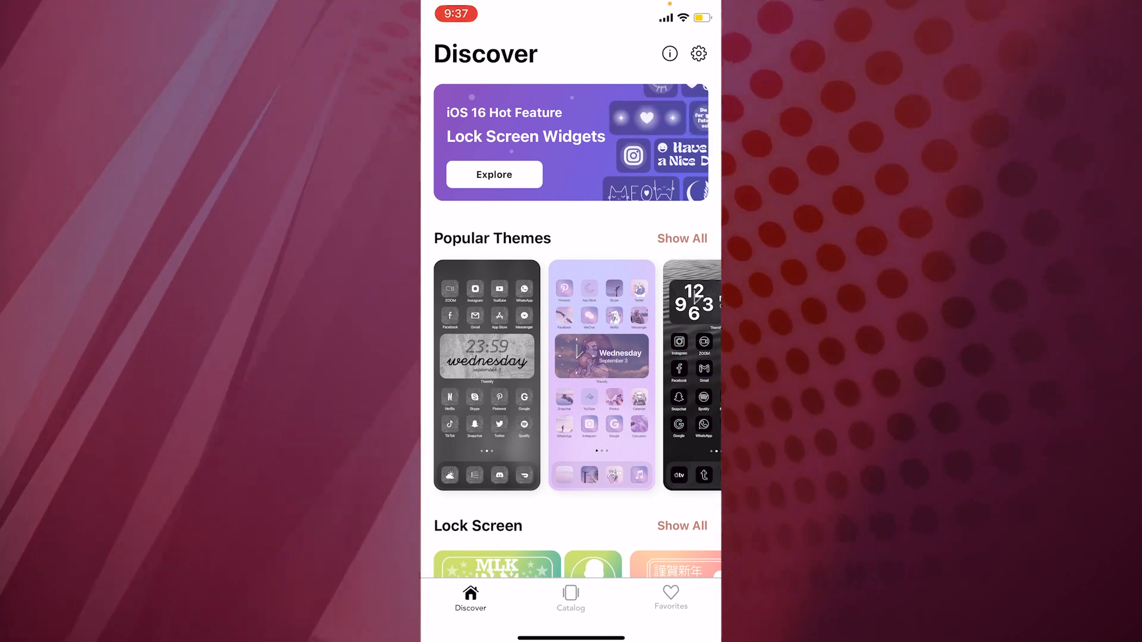
Scroll Discover to the Popular Themes row and open the purple neon theme preview.
{"action": "scroll", "scroll_direction": "down", "scroll_amount": 3}
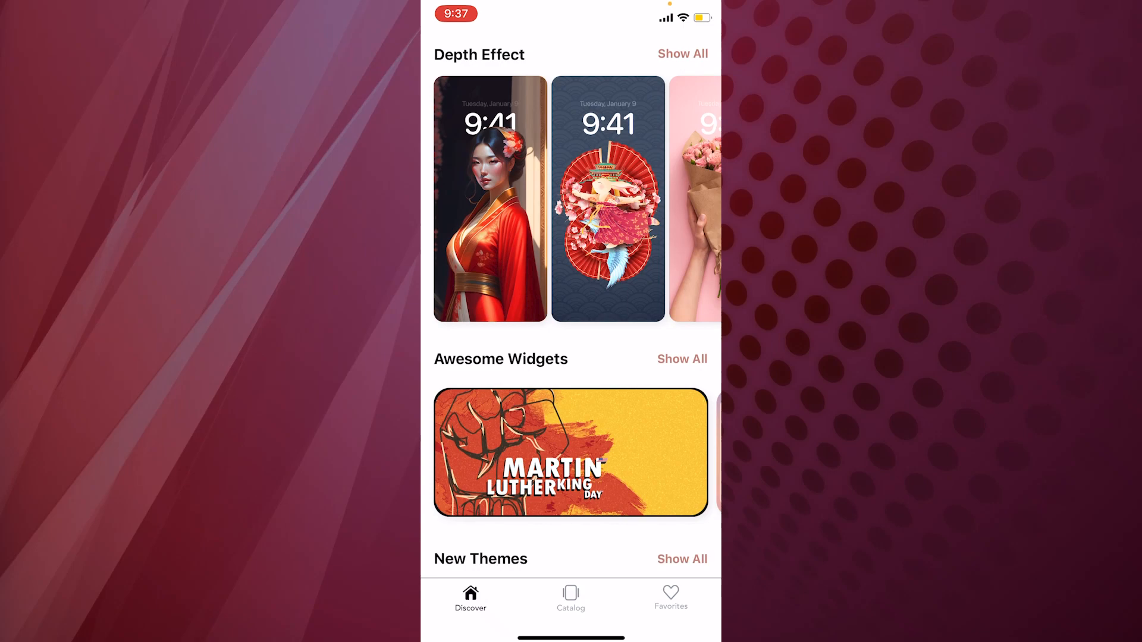
{"action": "scroll", "scroll_direction": "down", "scroll_amount": 3}
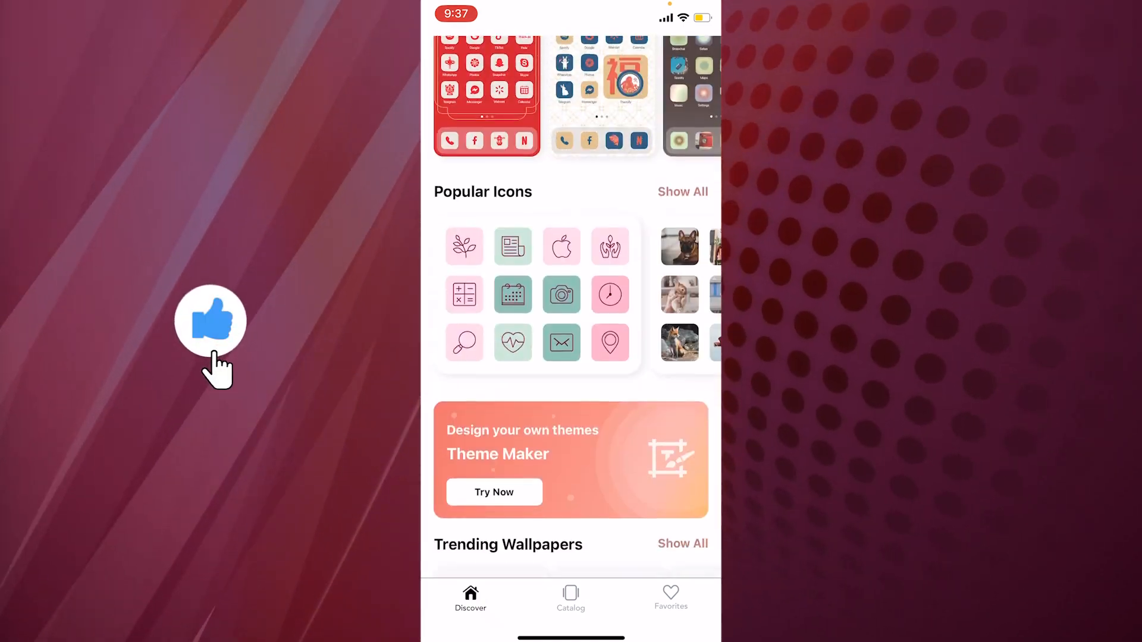
{"action": "scroll", "scroll_direction": "down", "scroll_amount": 3}
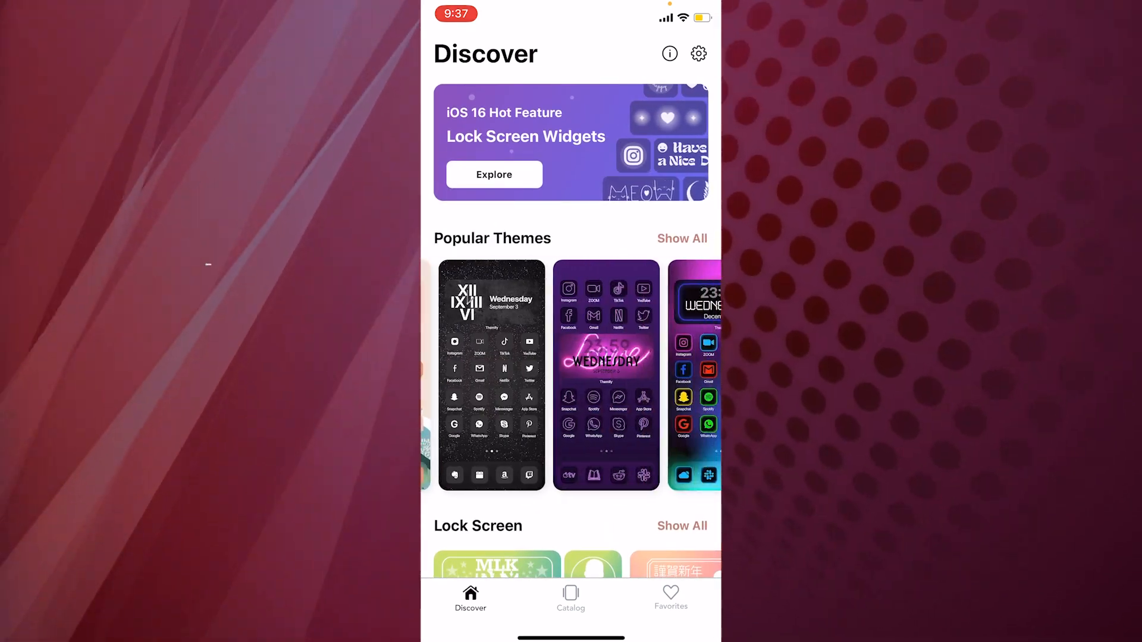
{"action": "scroll", "scroll_direction": "left", "scroll_amount": 3}
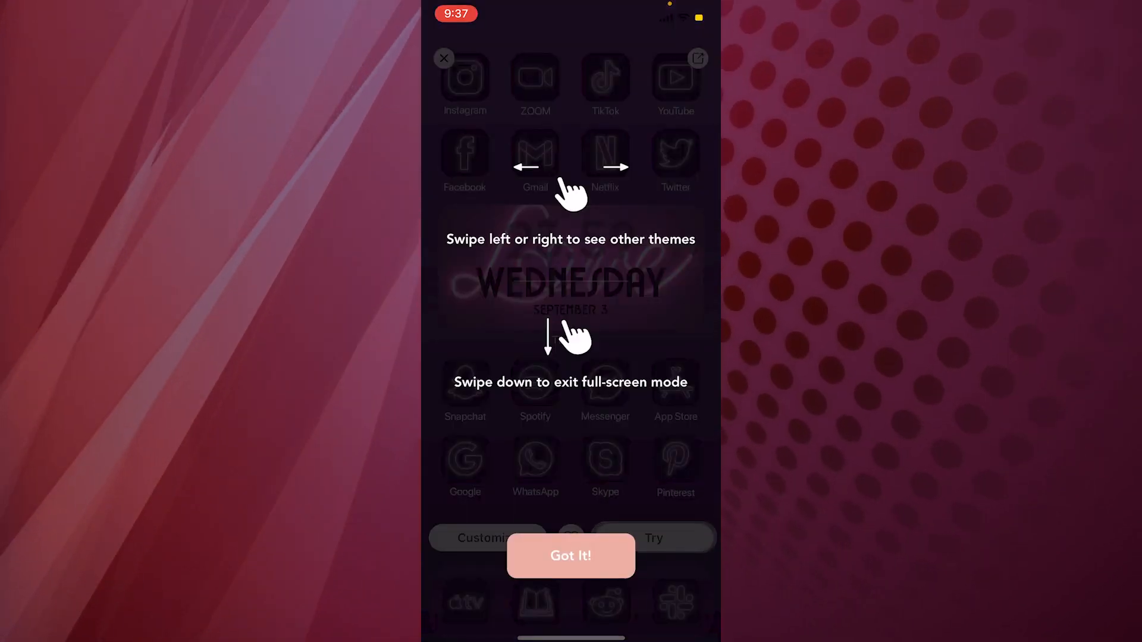
Dismiss the preview tips, save the neon theme unchanged, and page through the customizer tips.
{"action": "left_click", "coordinate": [570, 556]}
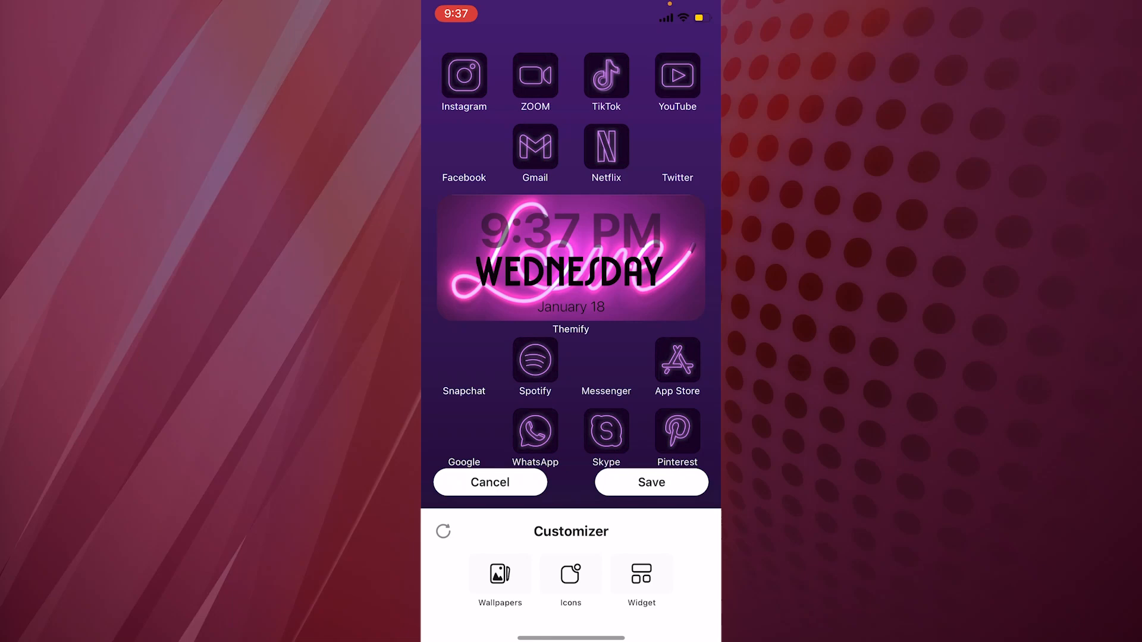
{"action": "left_click", "coordinate": [500, 578]}
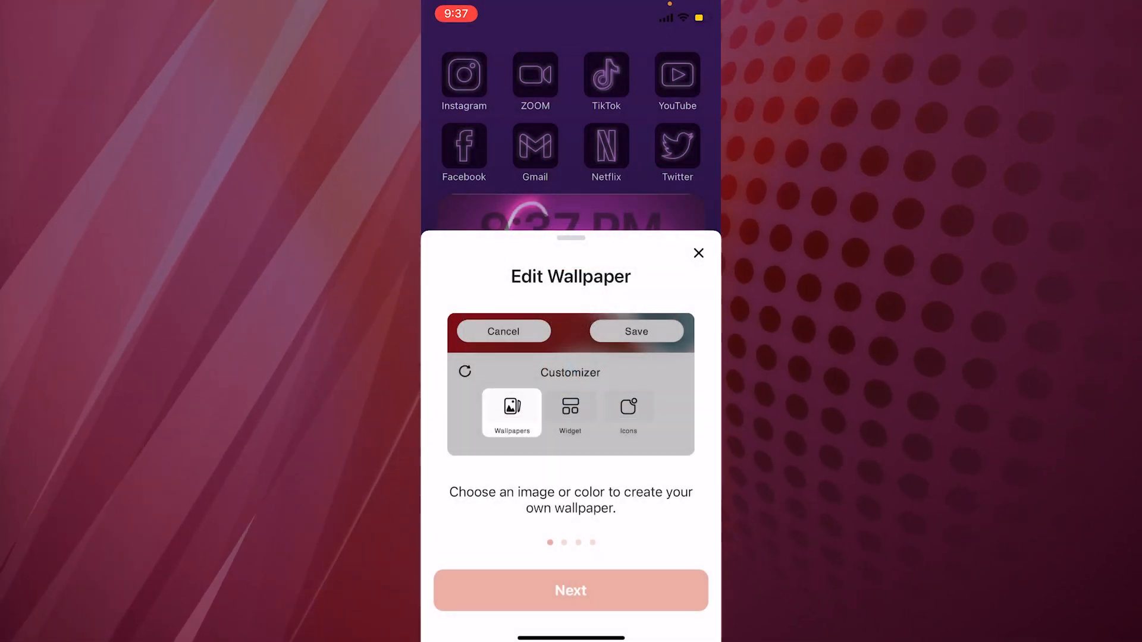
{"action": "left_click", "coordinate": [570, 412]}
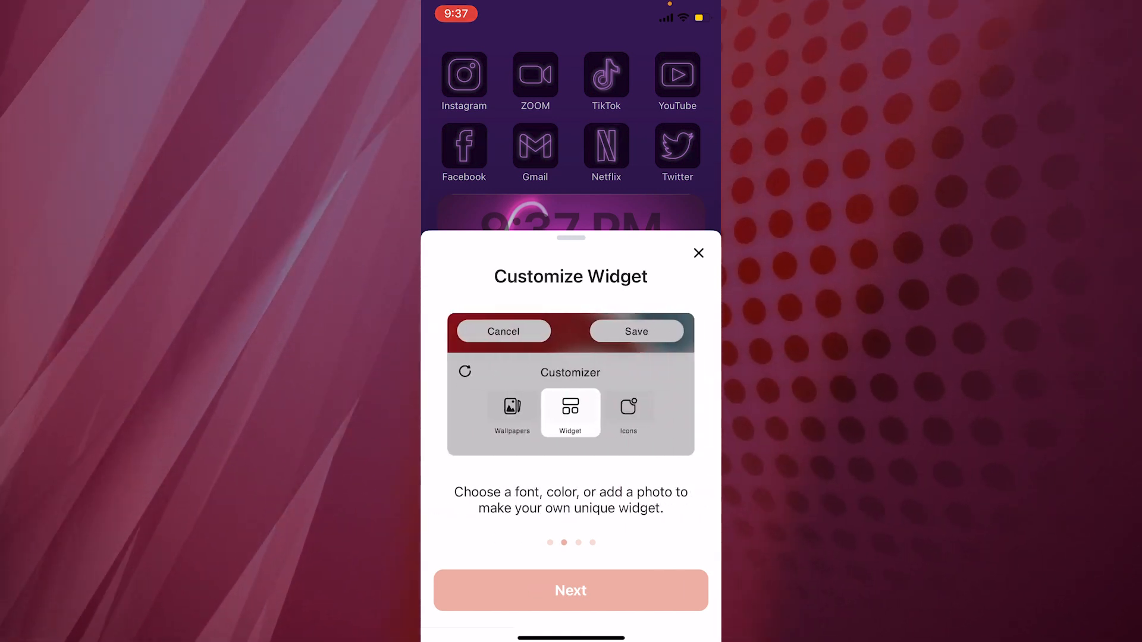
{"action": "left_click", "coordinate": [628, 413]}
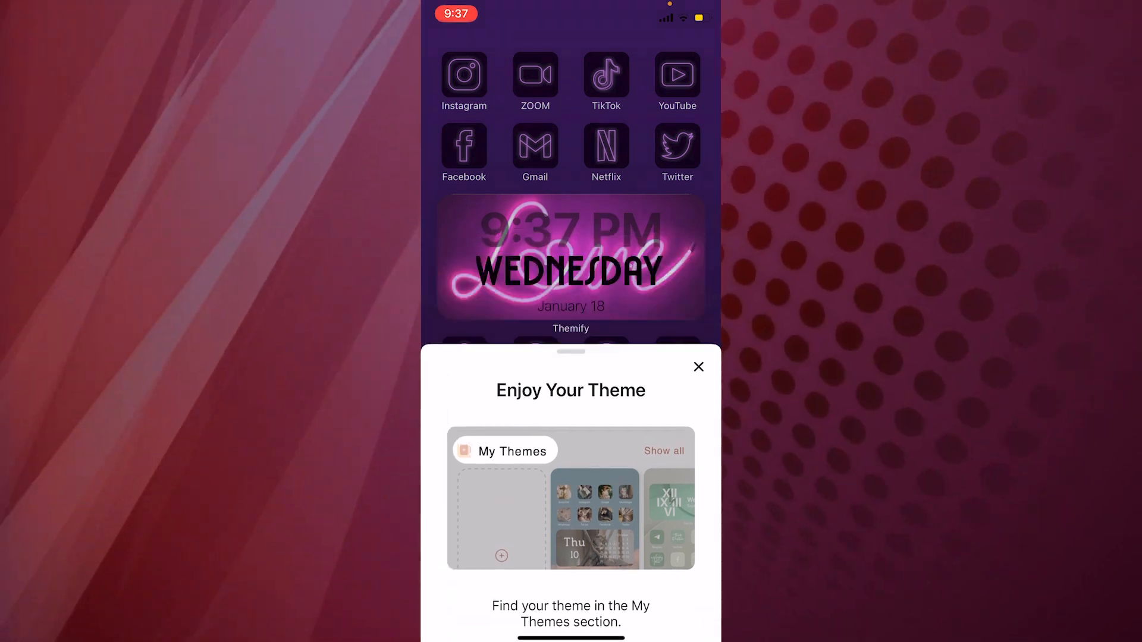
{"action": "left_click", "coordinate": [698, 367]}
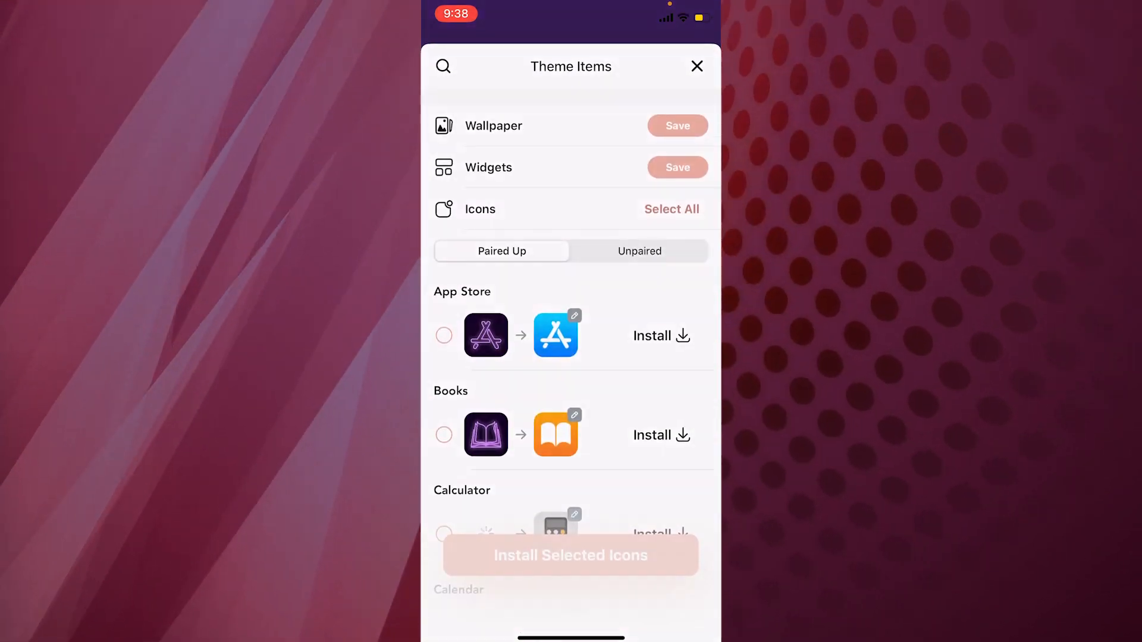
Save the neon wallpaper to Photos, allowing photo access, and view the wallpaper tutorial.
{"action": "left_click", "coordinate": [639, 251]}
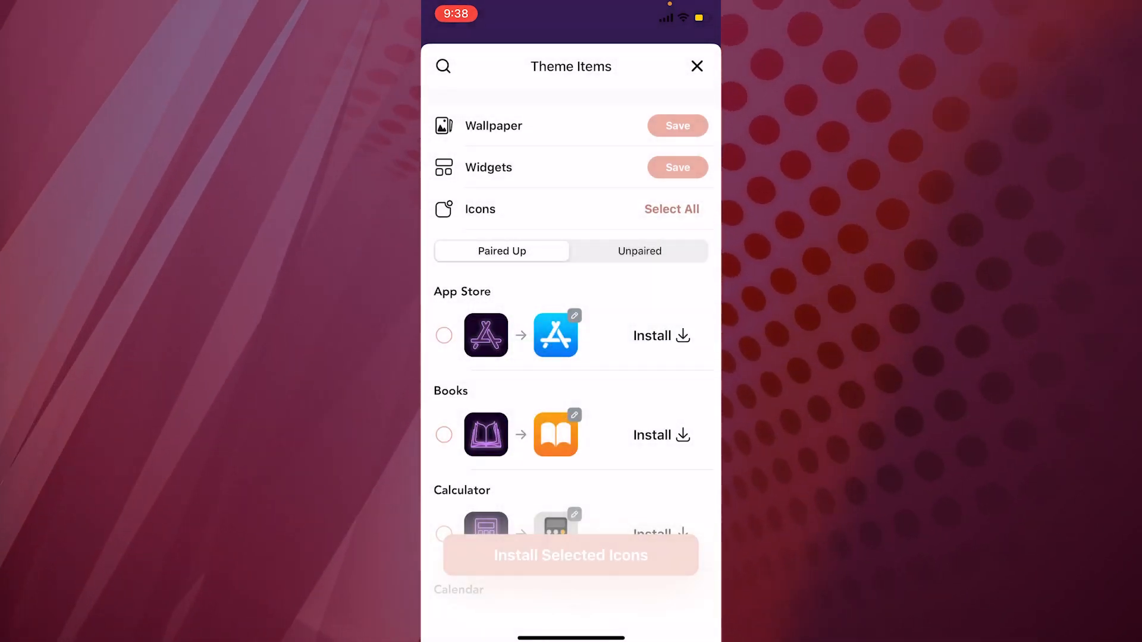
{"action": "left_click", "coordinate": [676, 125]}
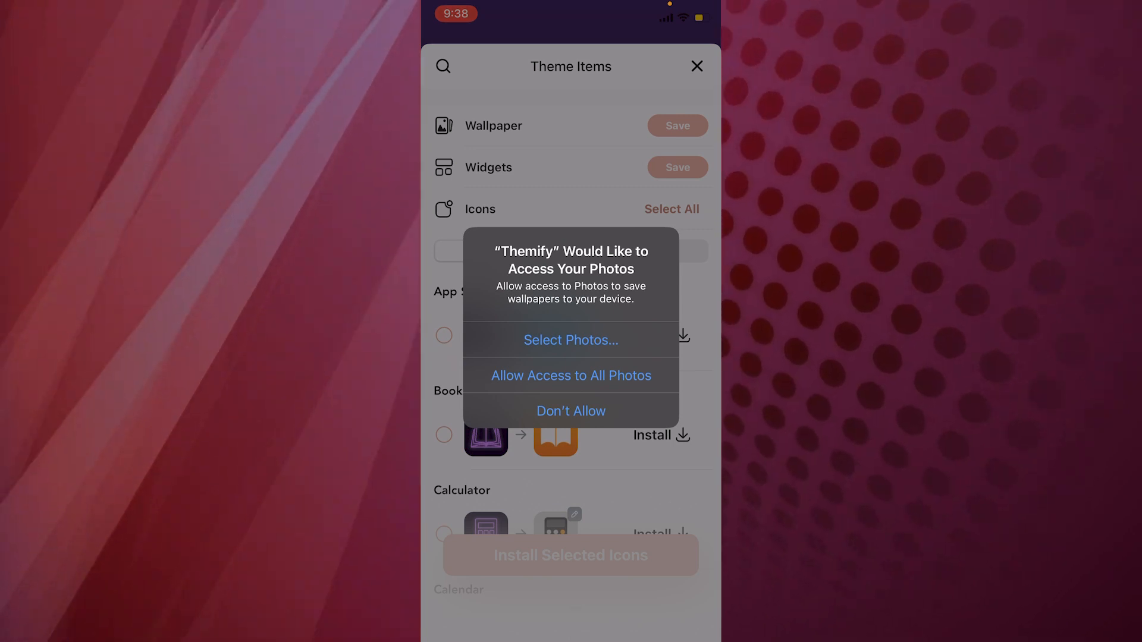
{"action": "left_click", "coordinate": [571, 376]}
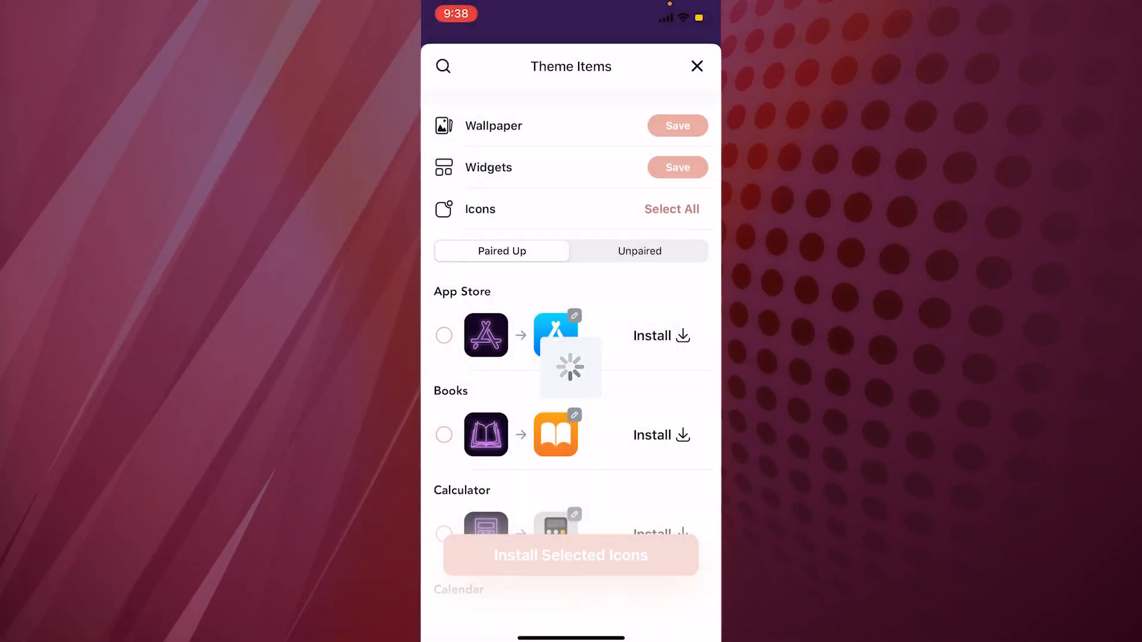
{"action": "left_click", "coordinate": [677, 125]}
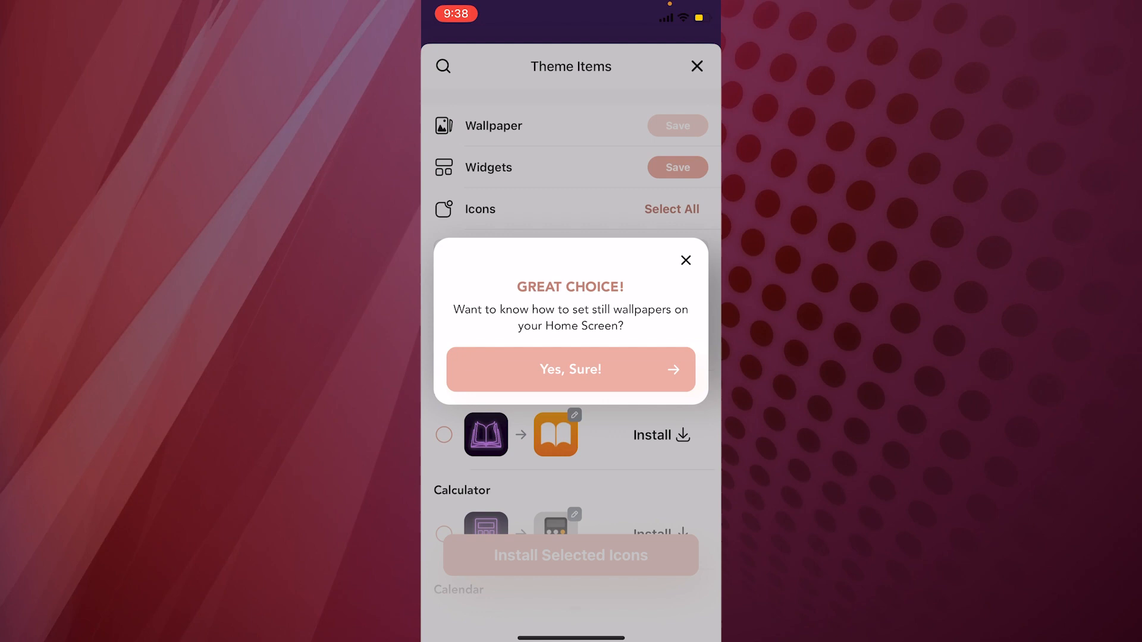
{"action": "left_click", "coordinate": [685, 259]}
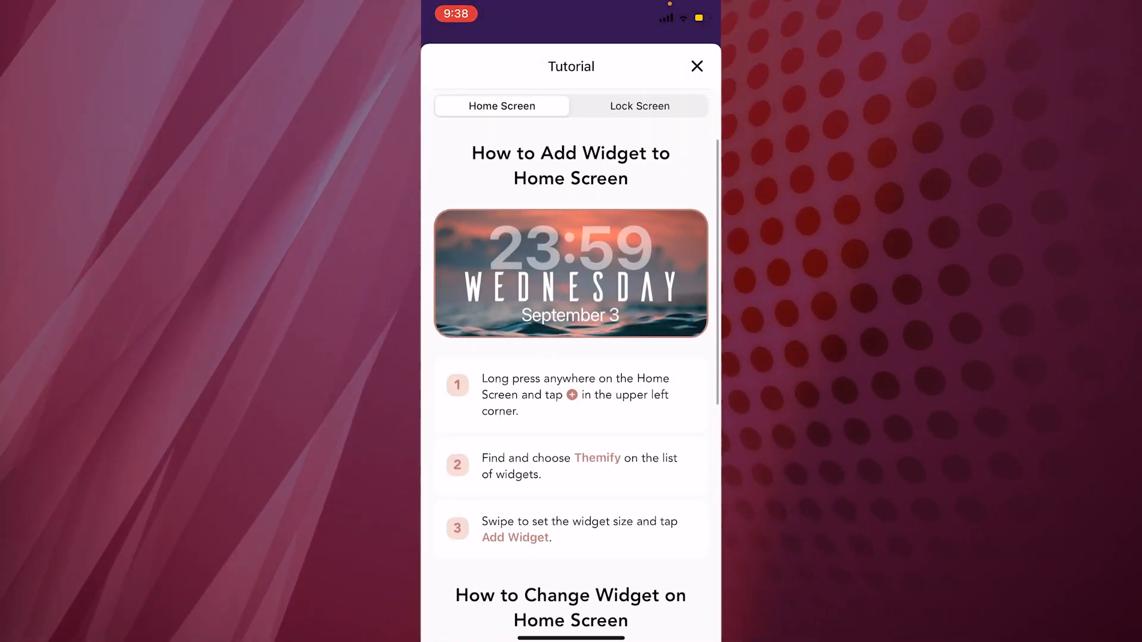
Select all neon icons under Icons for installation.
{"action": "scroll", "scroll_direction": "down", "scroll_amount": 3}
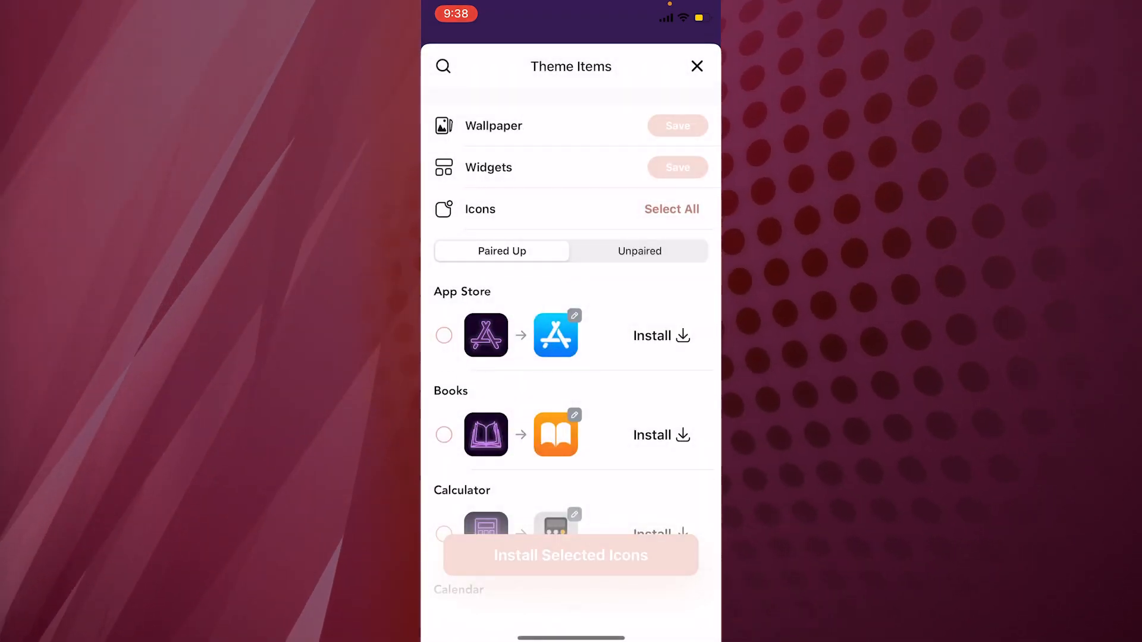
{"action": "left_click", "coordinate": [670, 209]}
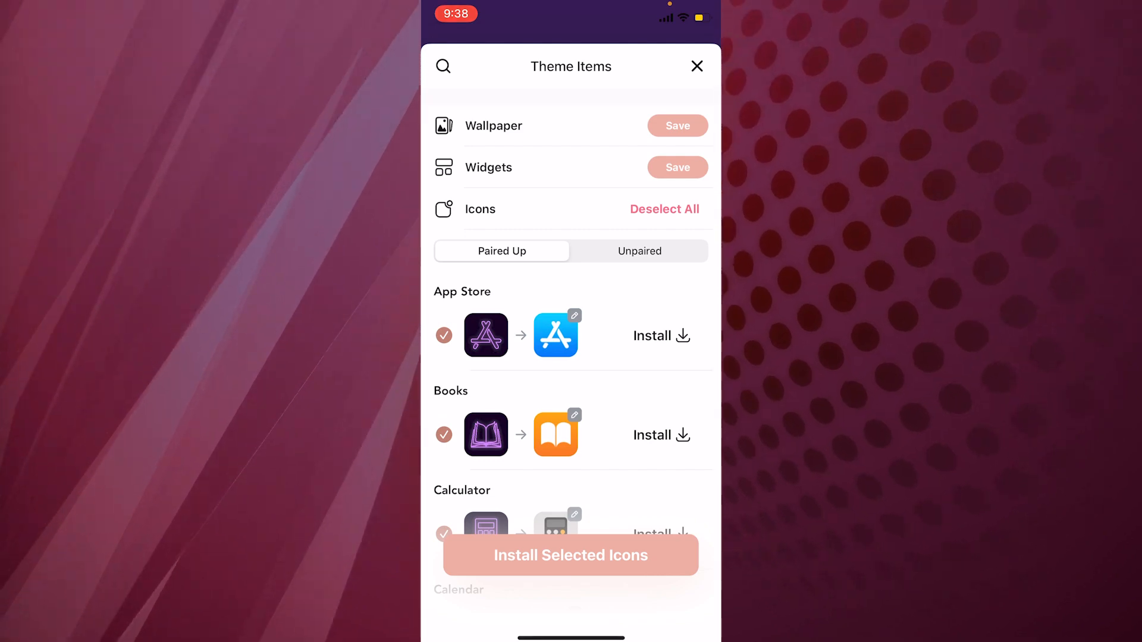
{"action": "scroll", "scroll_direction": "down", "scroll_amount": 3}
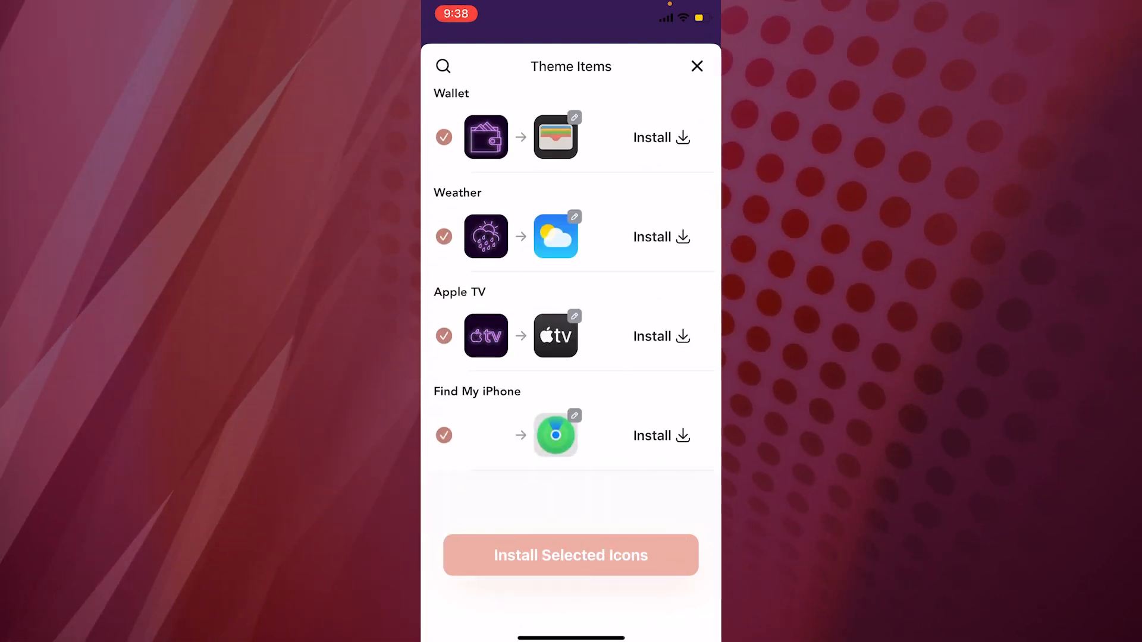
{"action": "left_click", "coordinate": [570, 555]}
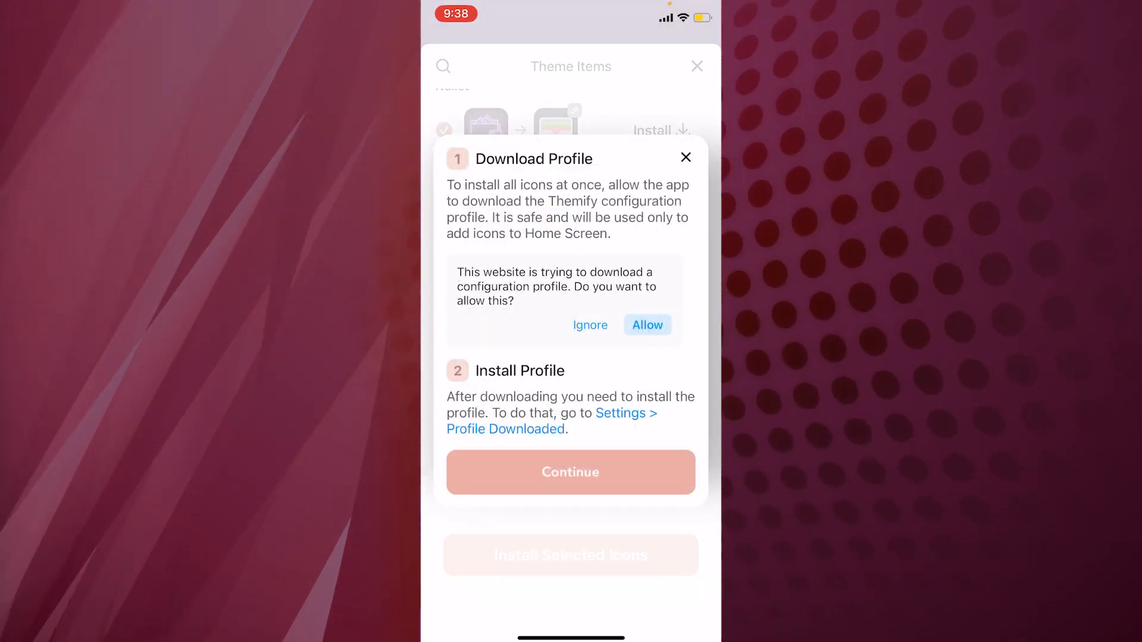
Allow the icon configuration profile download and close the downloaded notice.
{"action": "left_click", "coordinate": [647, 325]}
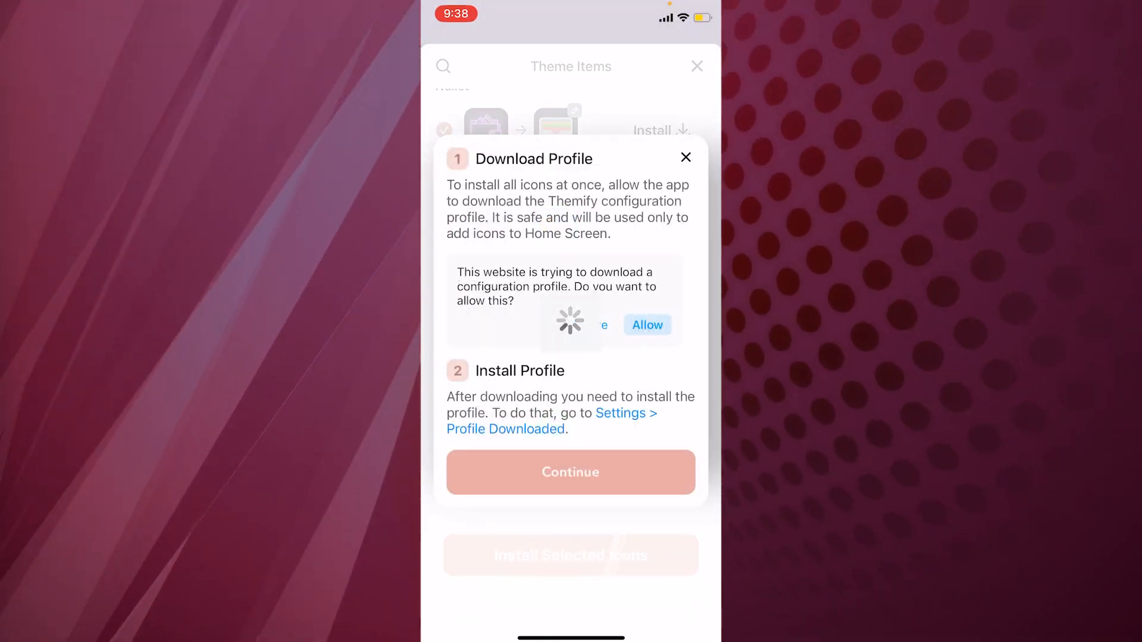
{"action": "left_click", "coordinate": [647, 324]}
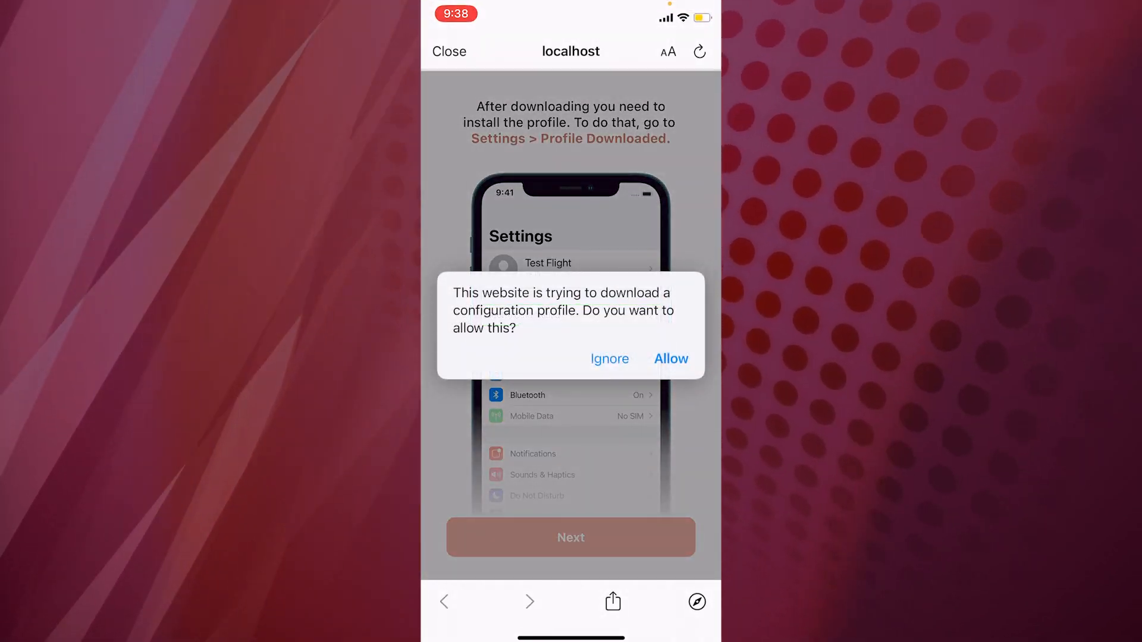
{"action": "left_click", "coordinate": [670, 358]}
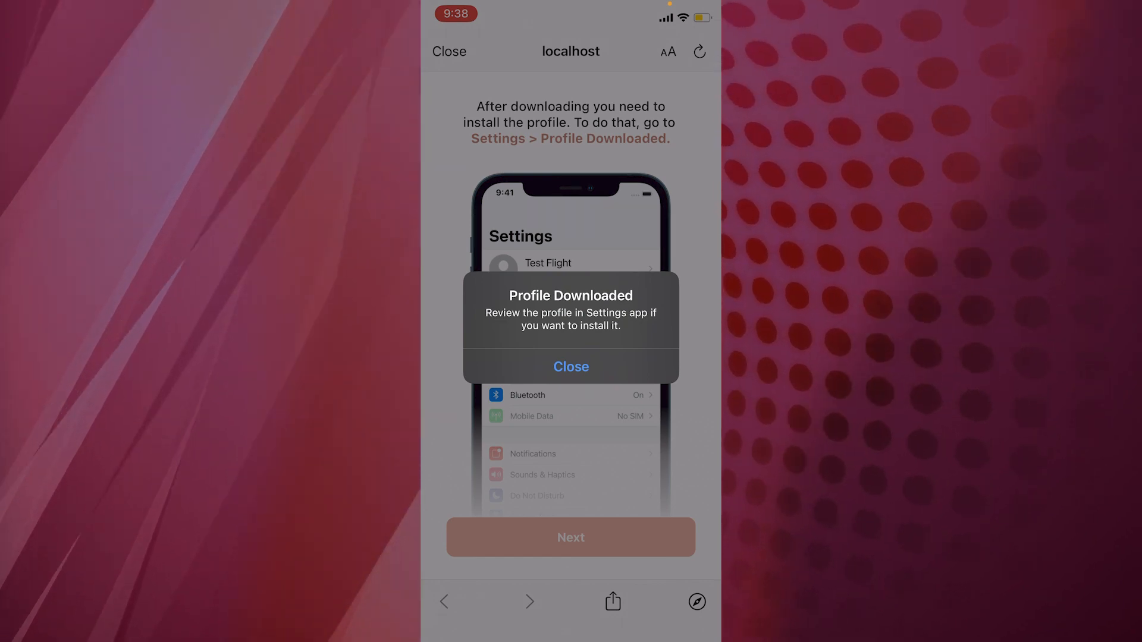
{"action": "left_click", "coordinate": [571, 366]}
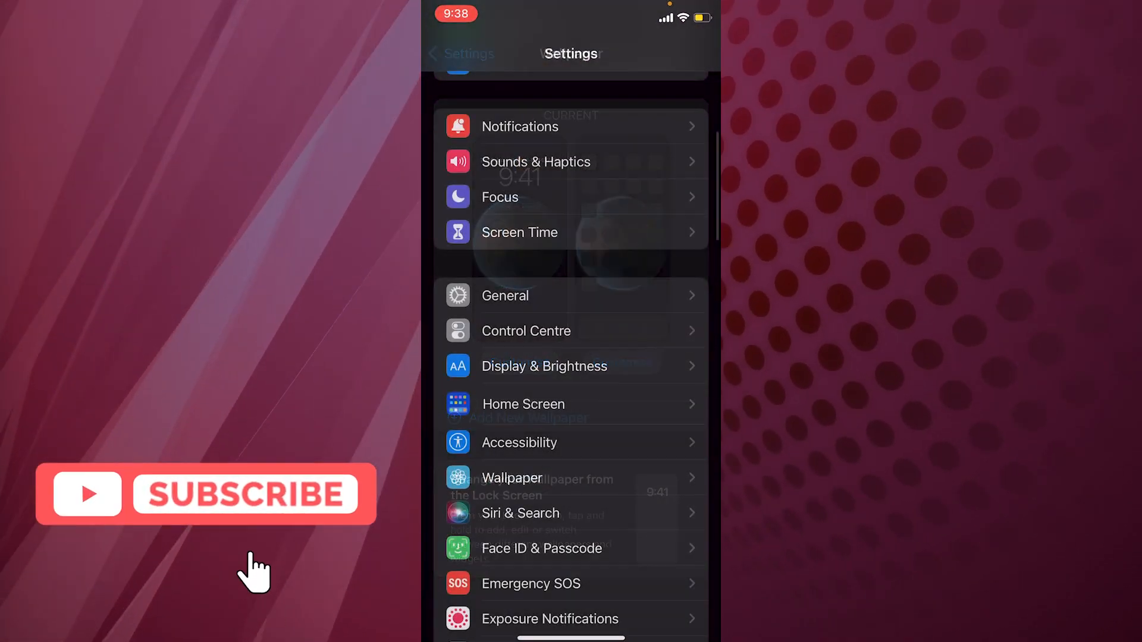
In Settings General, open the Themify-purpleneon profile and install it.
{"action": "scroll", "scroll_direction": "down", "scroll_amount": 3}
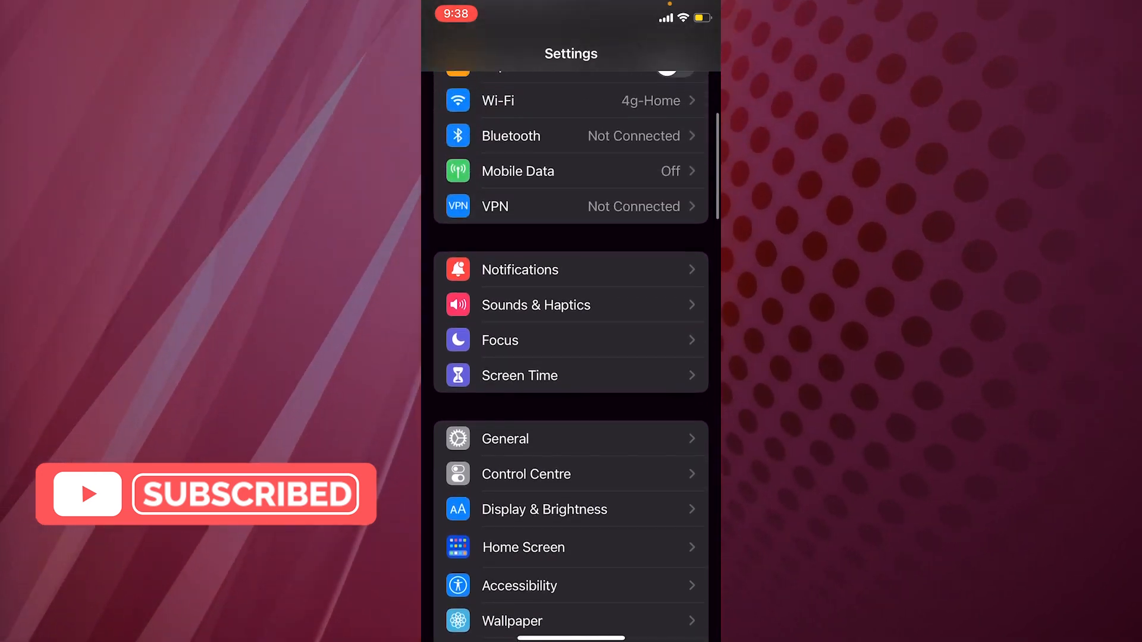
{"action": "left_click", "coordinate": [504, 438]}
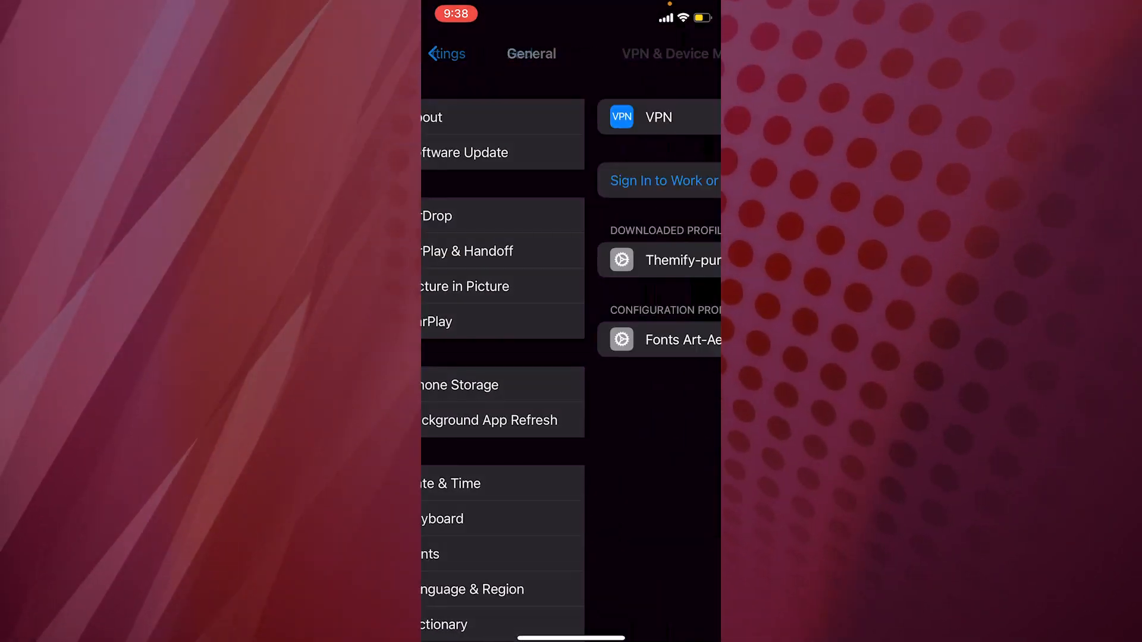
{"action": "left_click", "coordinate": [682, 260]}
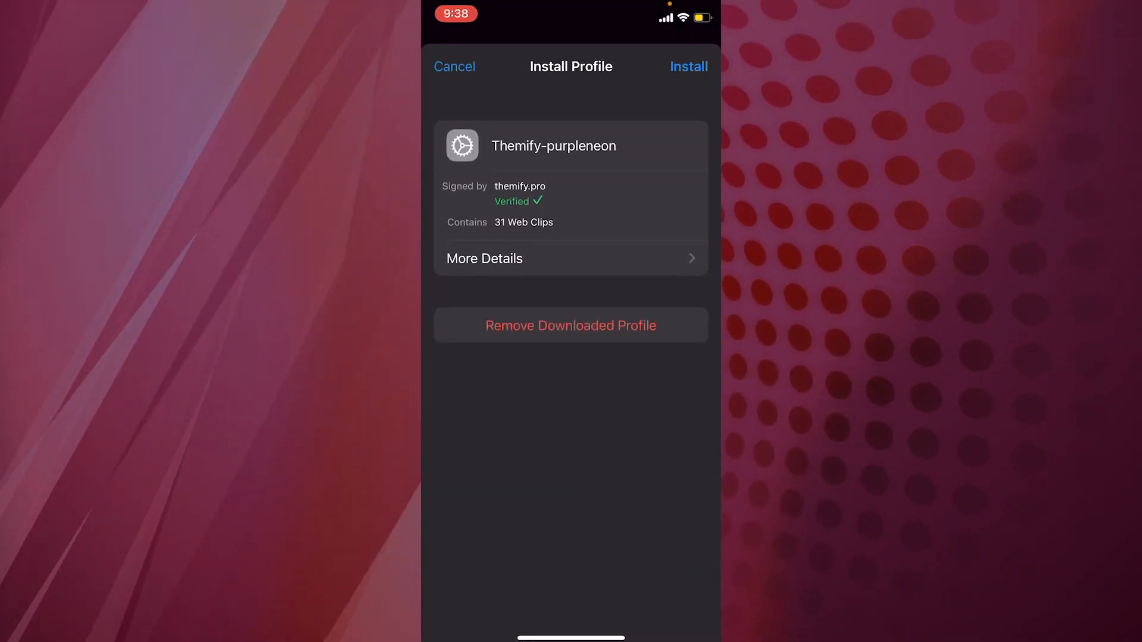
{"action": "left_click", "coordinate": [687, 66]}
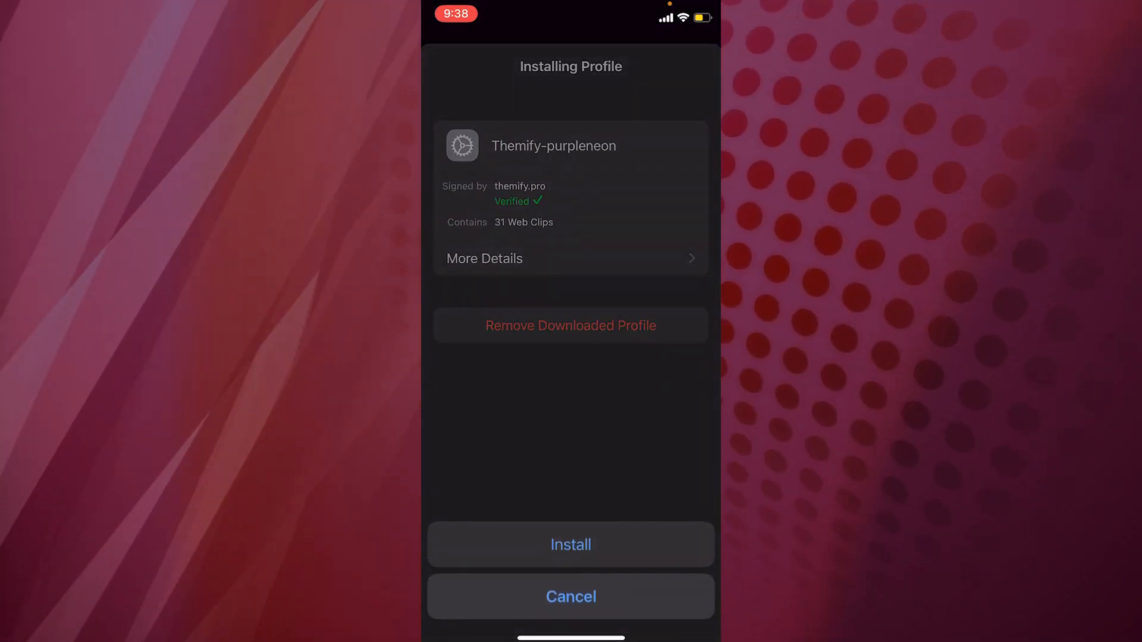
{"action": "left_click", "coordinate": [571, 544]}
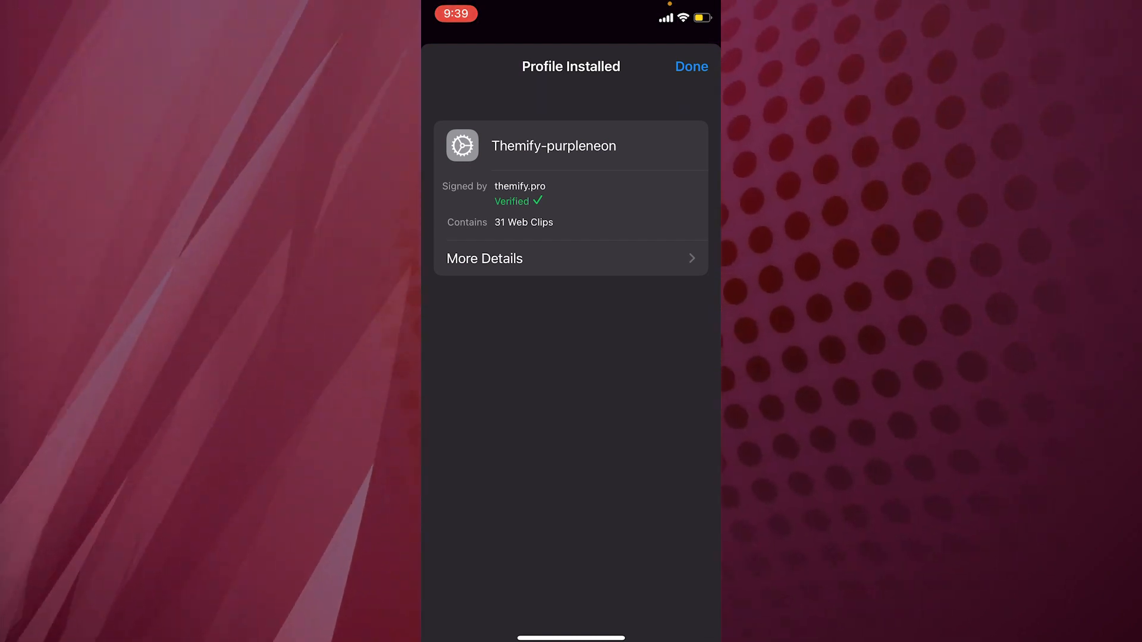
{"action": "left_click", "coordinate": [690, 66]}
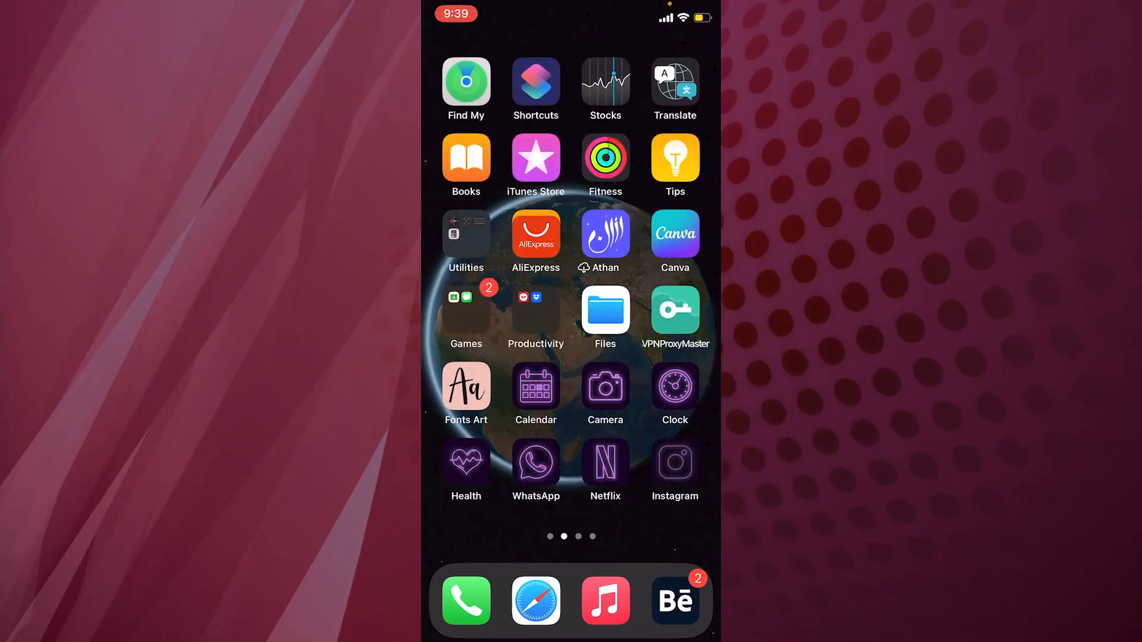
Remove the Contacts icon from the Home Screen, keeping it in the App Library.
{"action": "scroll", "scroll_direction": "right", "scroll_amount": 3}
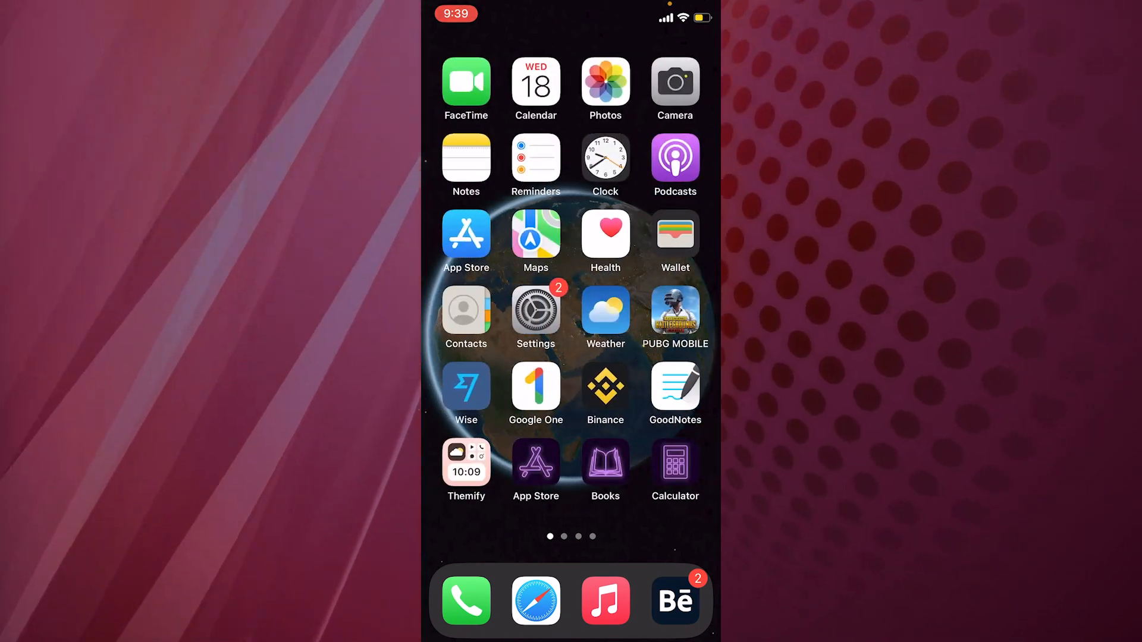
{"action": "left_click", "coordinate": [467, 317]}
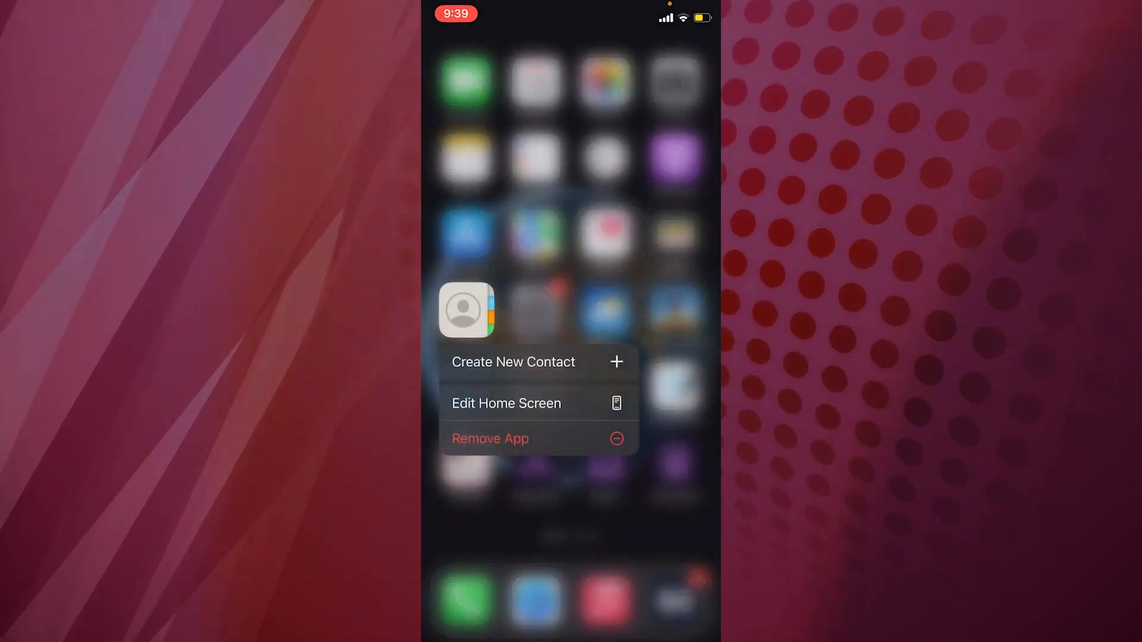
{"action": "left_click", "coordinate": [489, 438]}
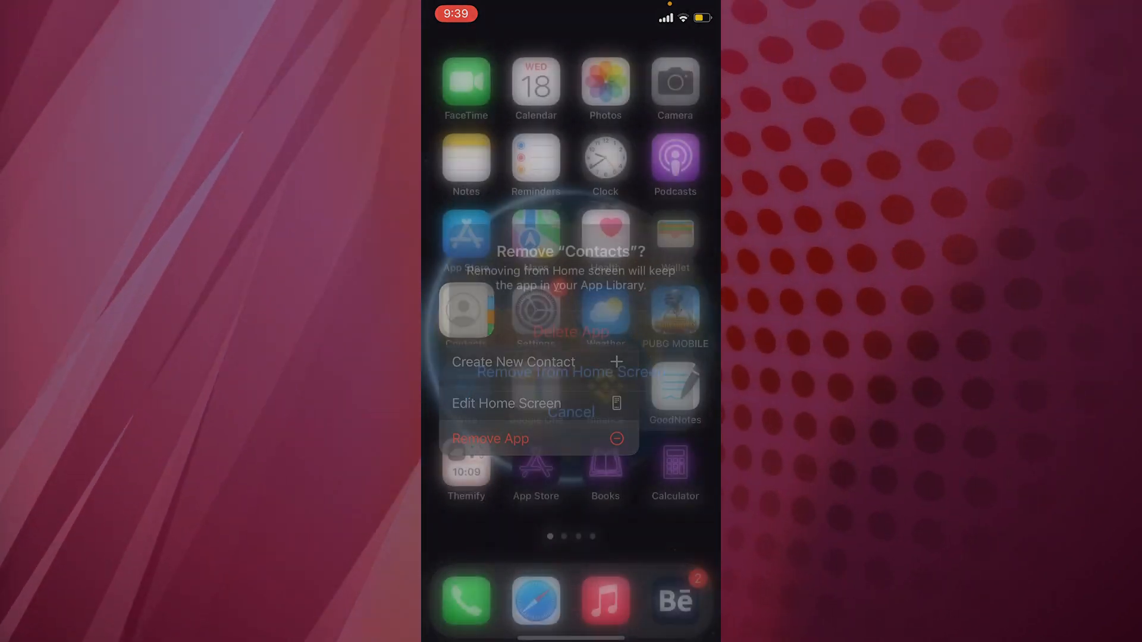
{"action": "left_click", "coordinate": [570, 412]}
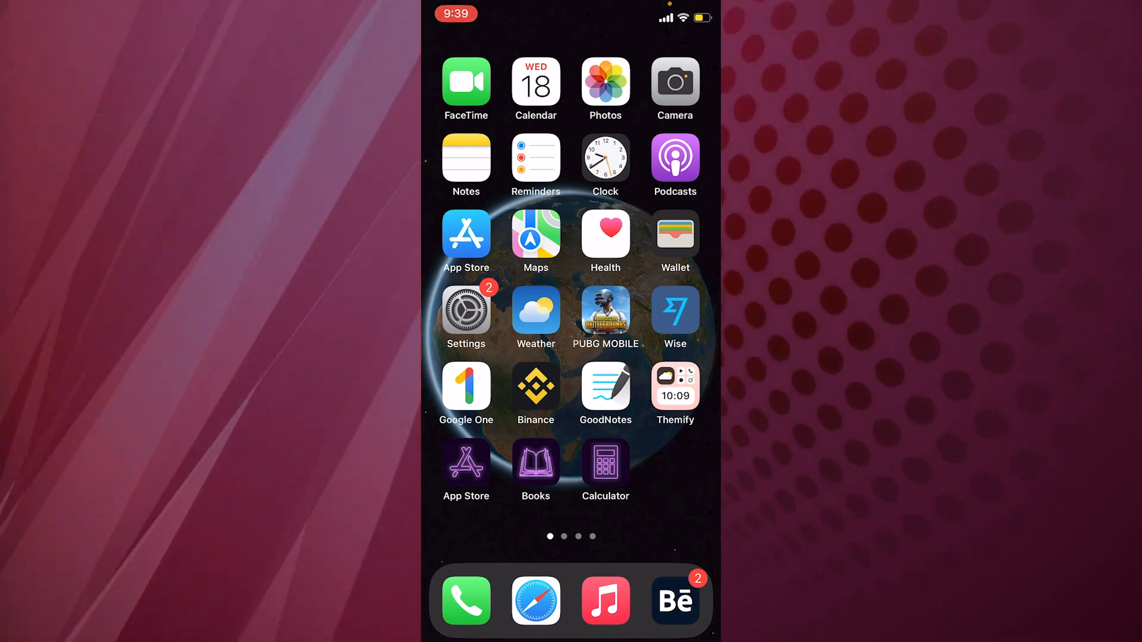
{"action": "scroll", "scroll_direction": "left", "scroll_amount": 3}
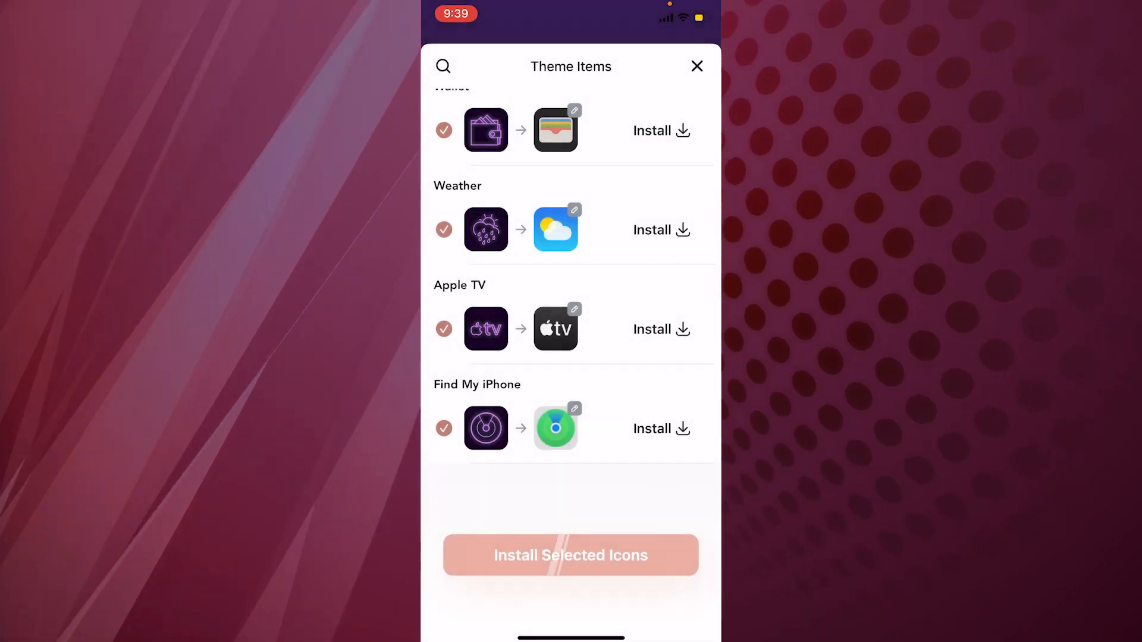
Close the Theme Items sheet to return to the neon theme Customizer preview.
{"action": "left_click", "coordinate": [570, 555]}
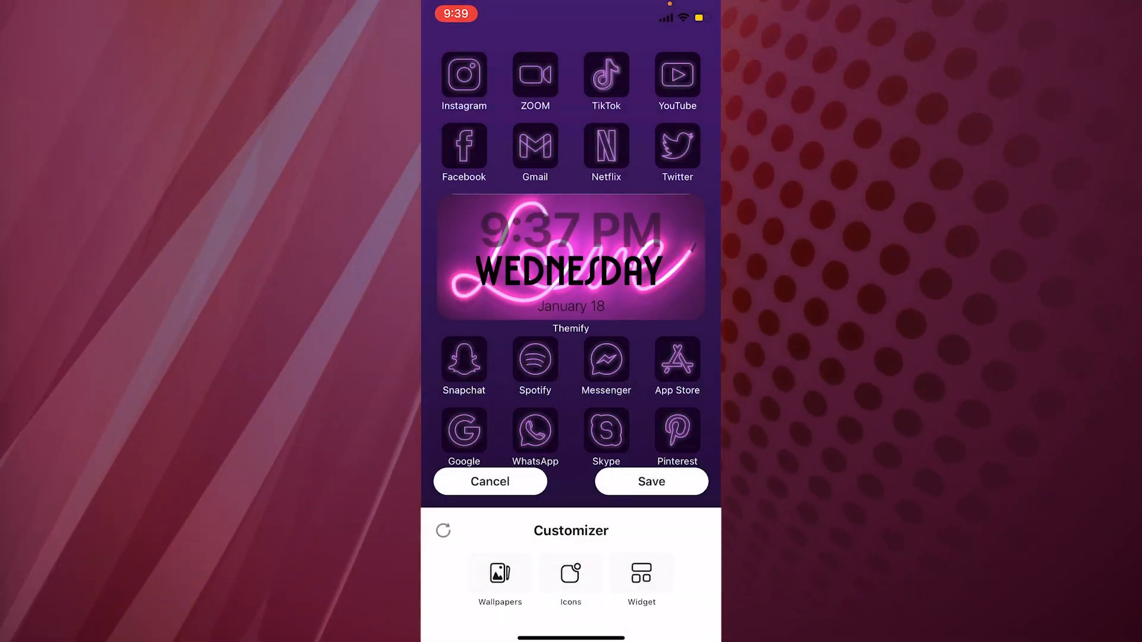
{"action": "left_click", "coordinate": [490, 481]}
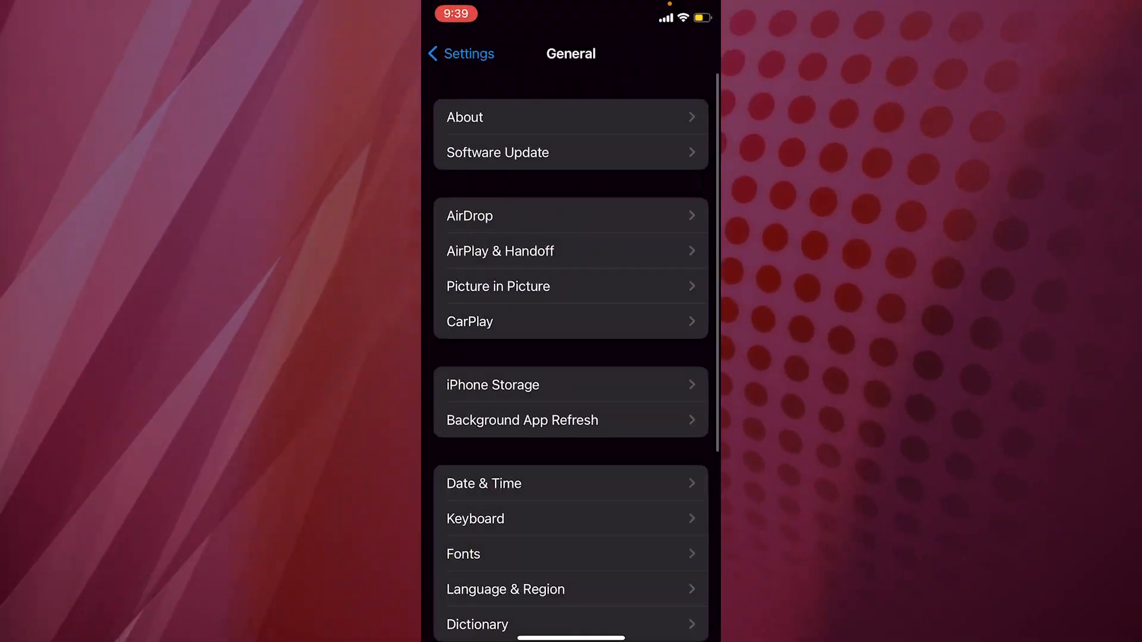
Set the plain purple photo as the home screen wallpaper via Settings > Wallpaper > Customise.
{"action": "left_click", "coordinate": [460, 53]}
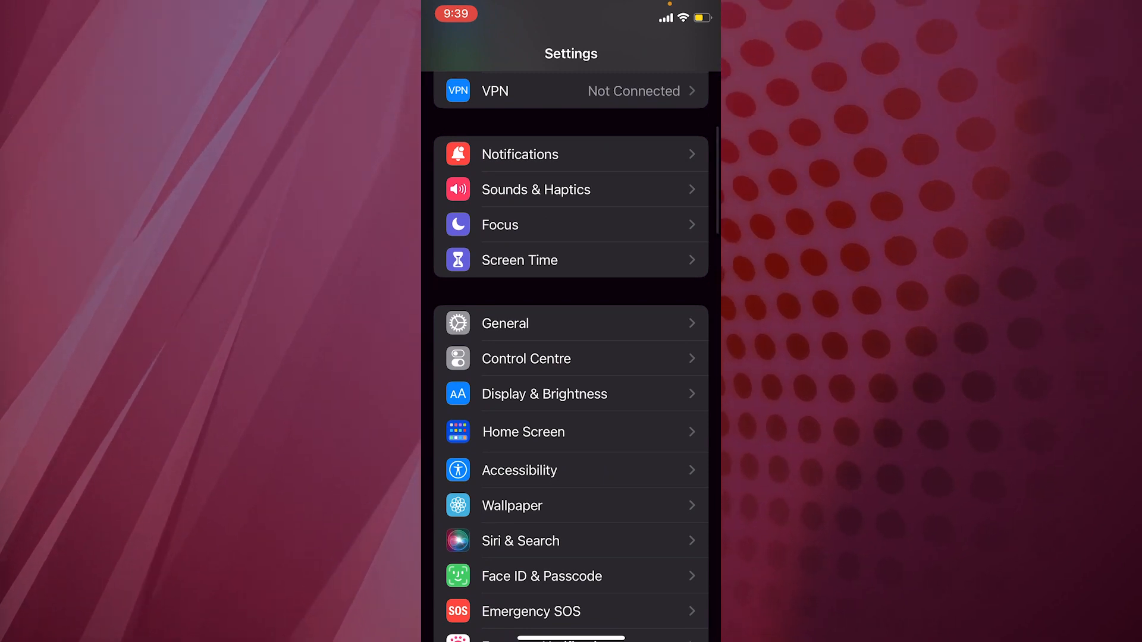
{"action": "left_click", "coordinate": [512, 506]}
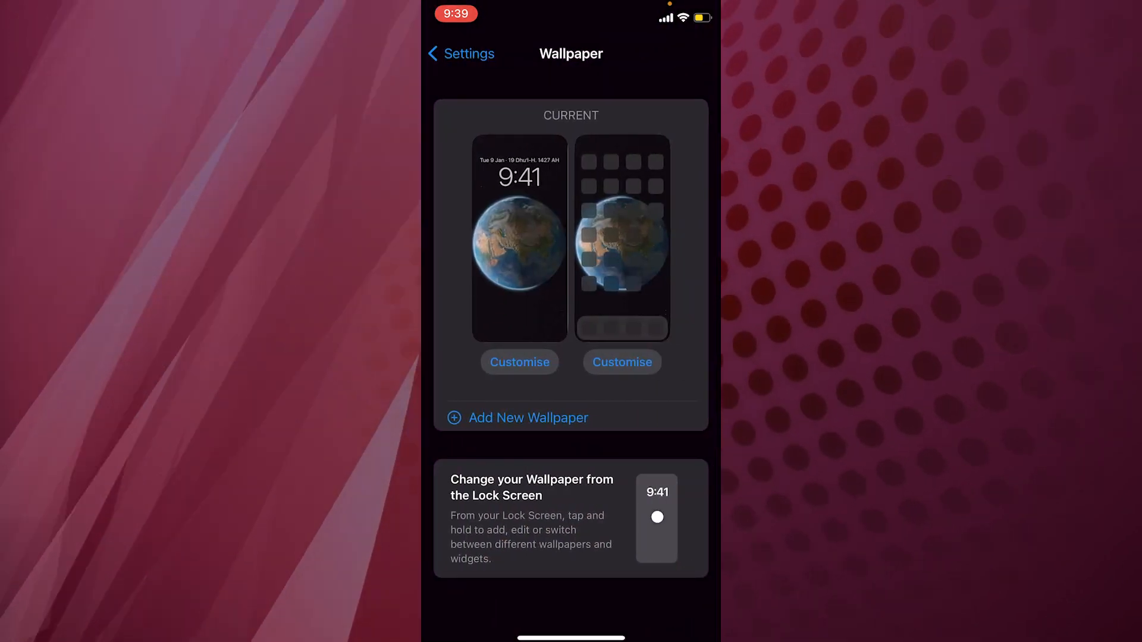
{"action": "left_click", "coordinate": [621, 362]}
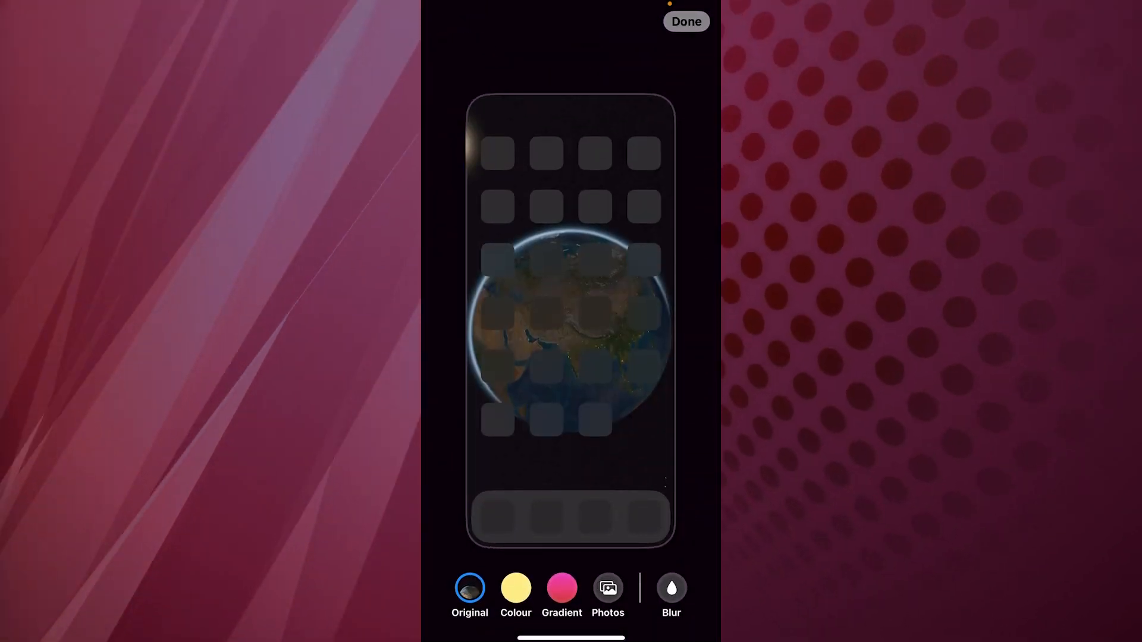
{"action": "left_click", "coordinate": [607, 588]}
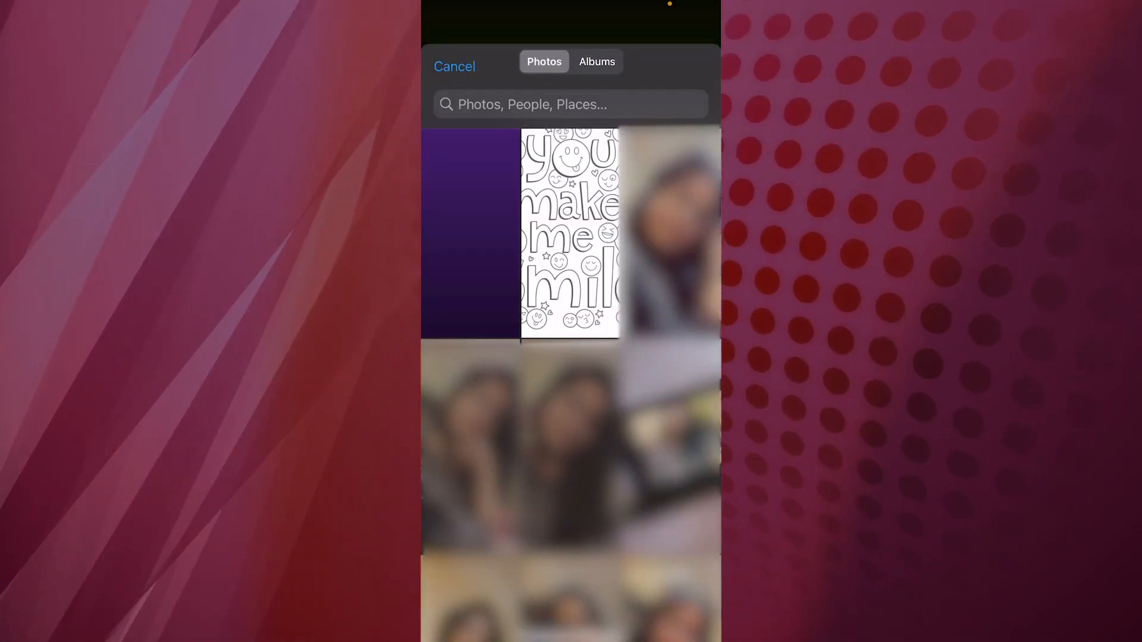
{"action": "scroll", "scroll_direction": "down", "scroll_amount": 3}
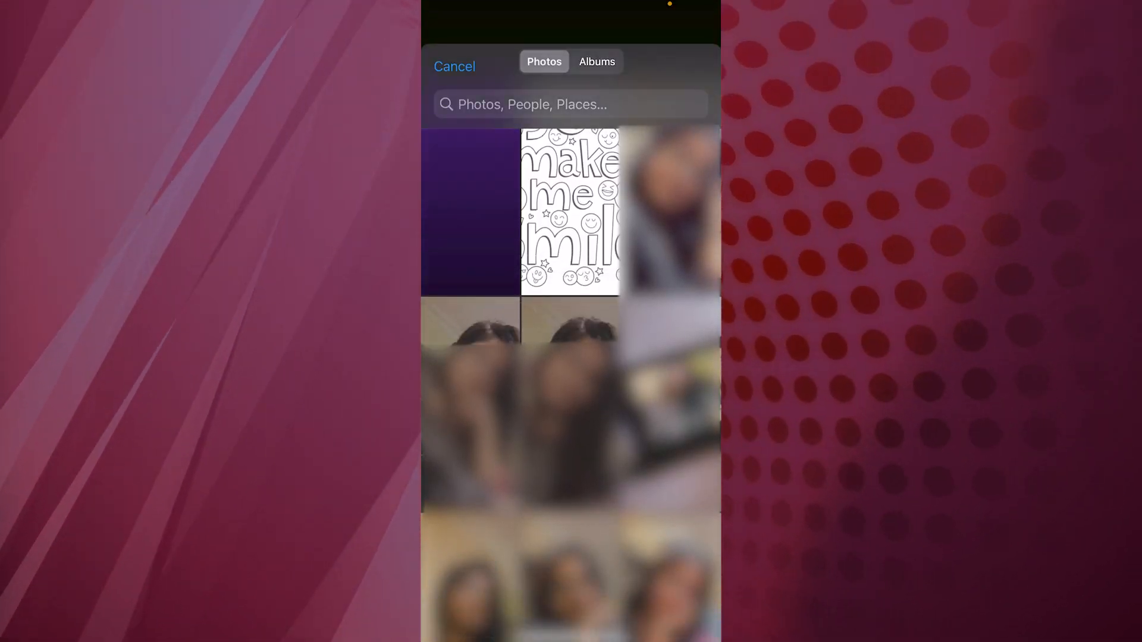
{"action": "scroll", "scroll_direction": "down", "scroll_amount": 3}
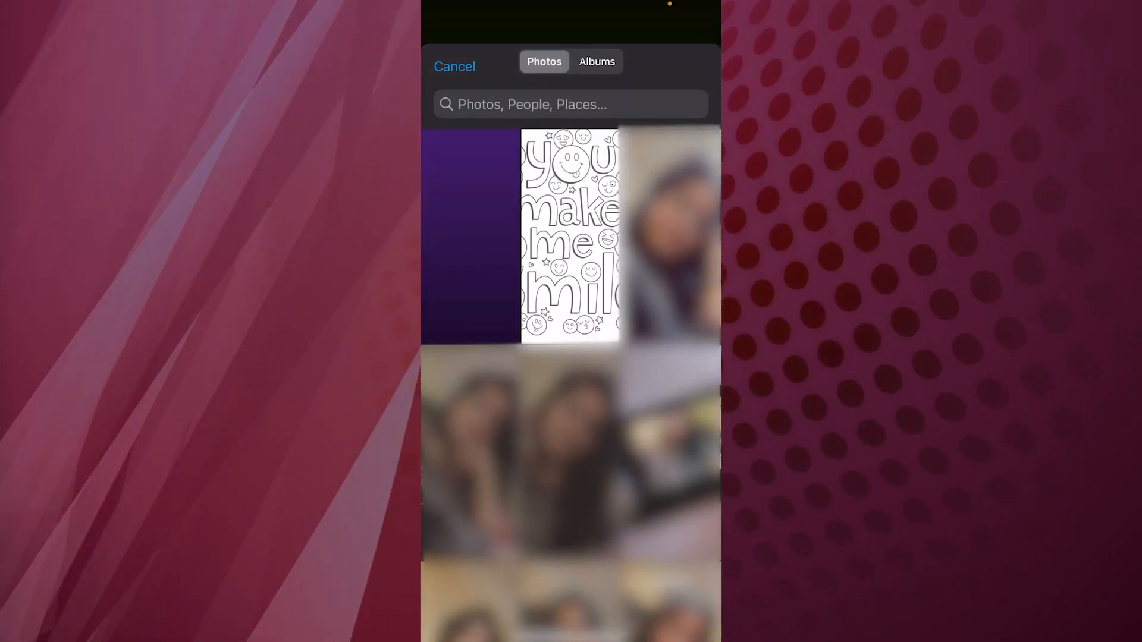
{"action": "left_click", "coordinate": [469, 235]}
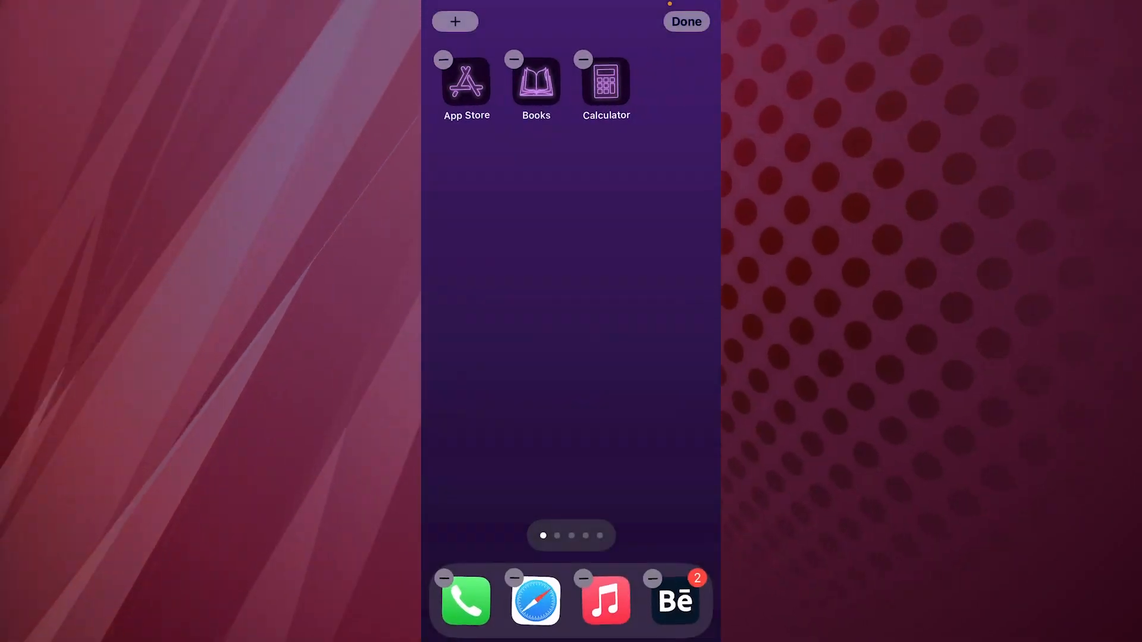
Add the Themify neon Wednesday clock widget to the first home screen page and finish editing.
{"action": "left_click", "coordinate": [454, 22]}
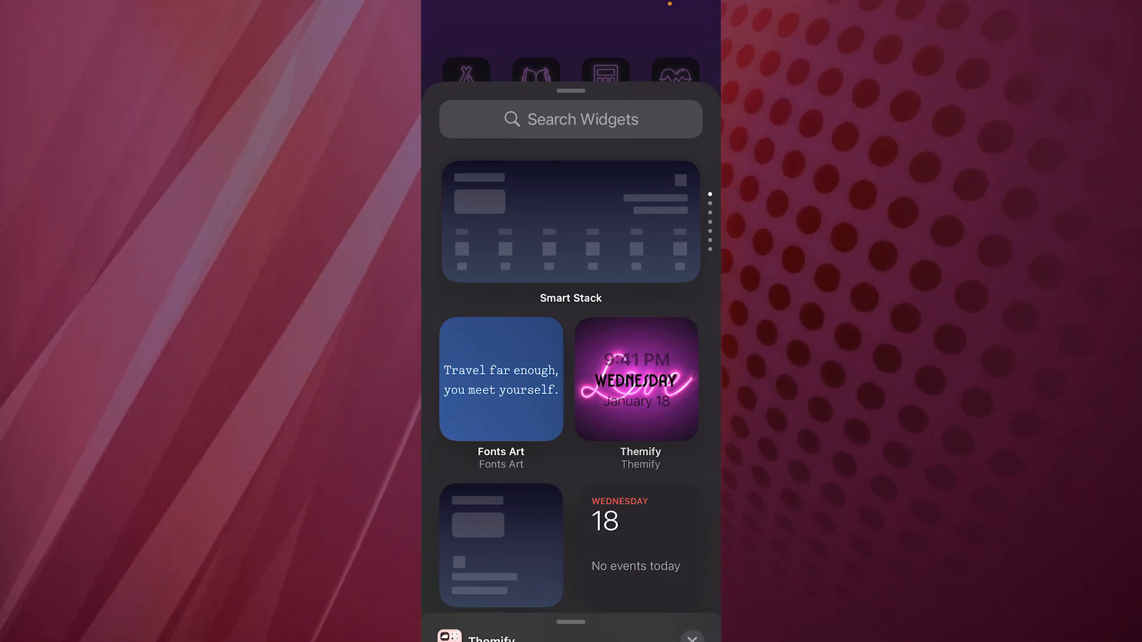
{"action": "left_click", "coordinate": [636, 380]}
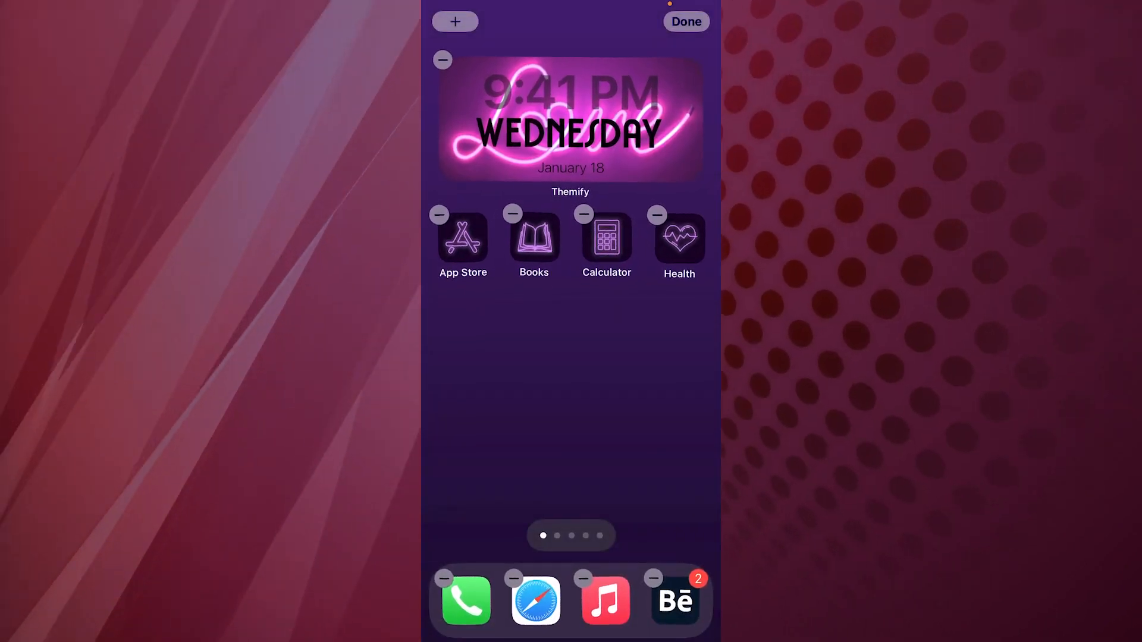
{"action": "left_click", "coordinate": [685, 21]}
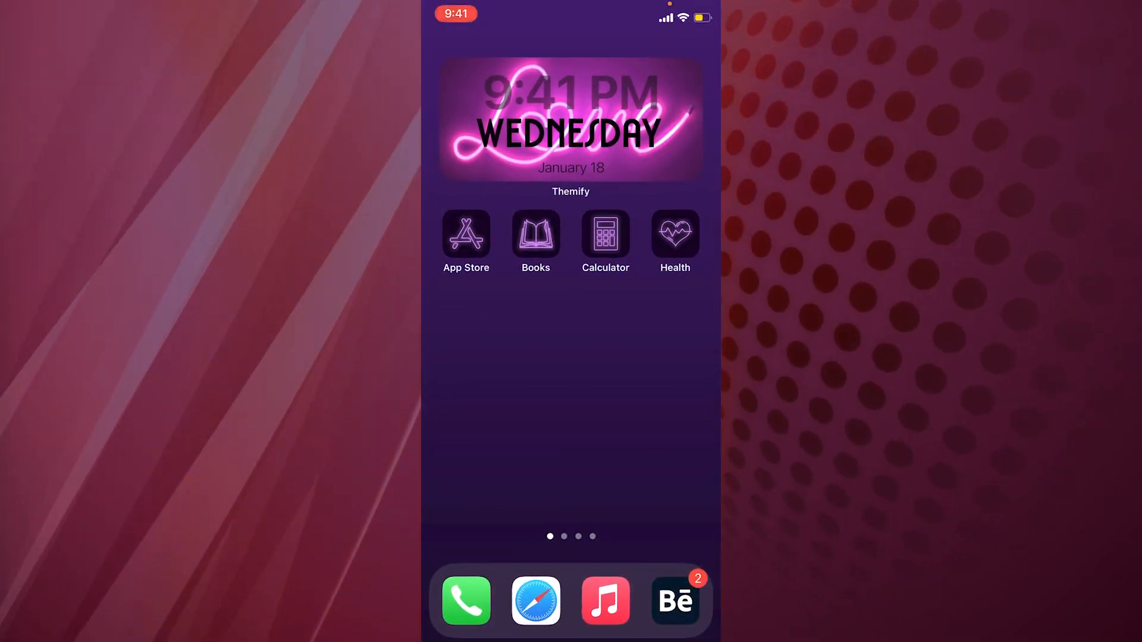
{"action": "scroll", "scroll_direction": "left", "scroll_amount": 3}
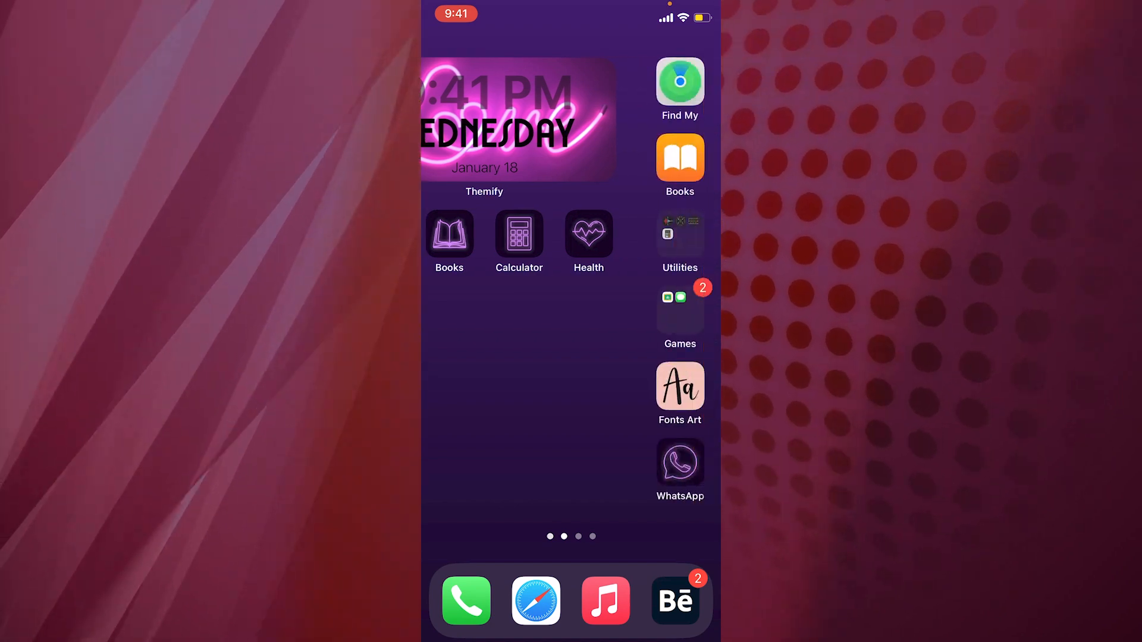